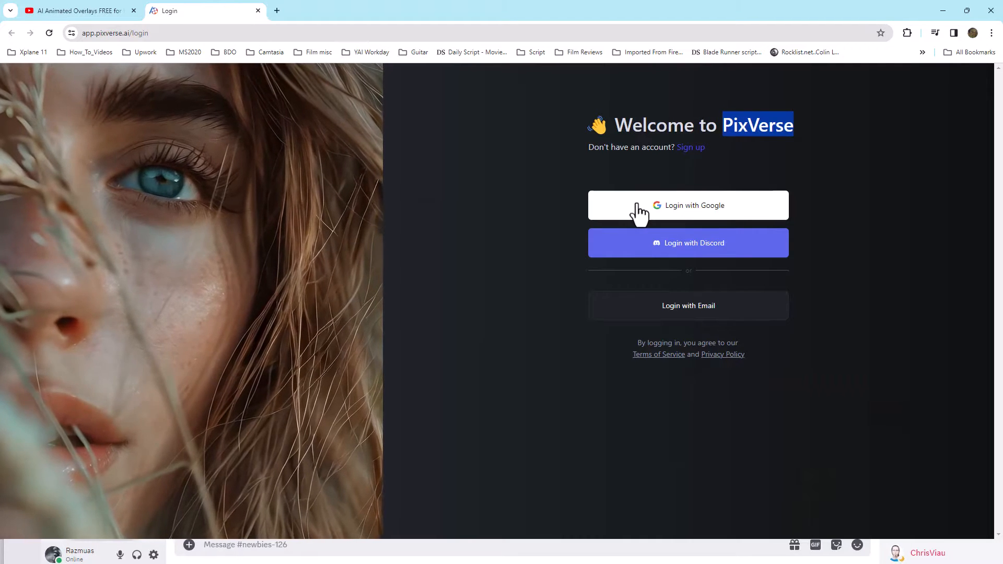
- Log in to PixVerse with the chosen Google account and land on Popular Videos
click(689, 206)
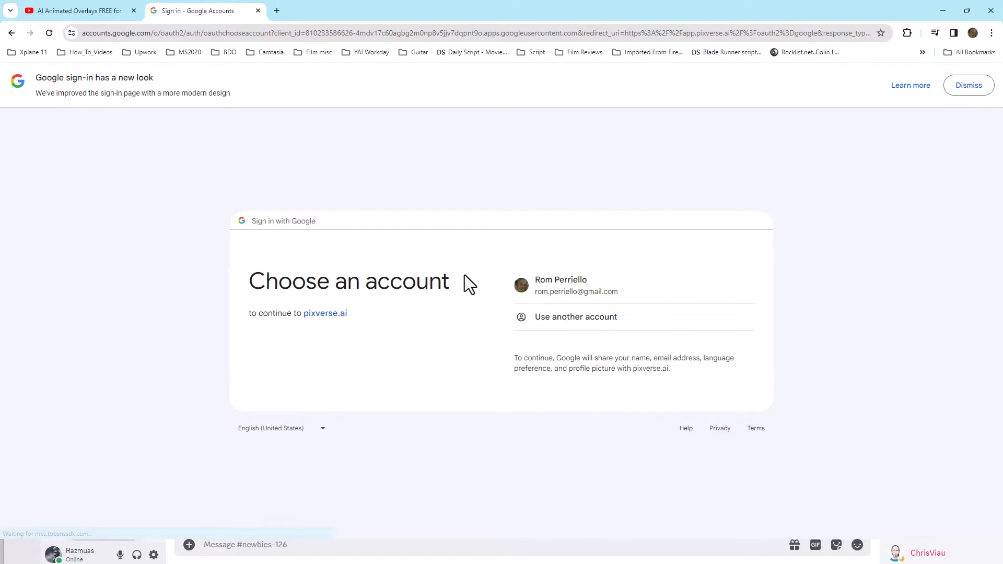
click(576, 285)
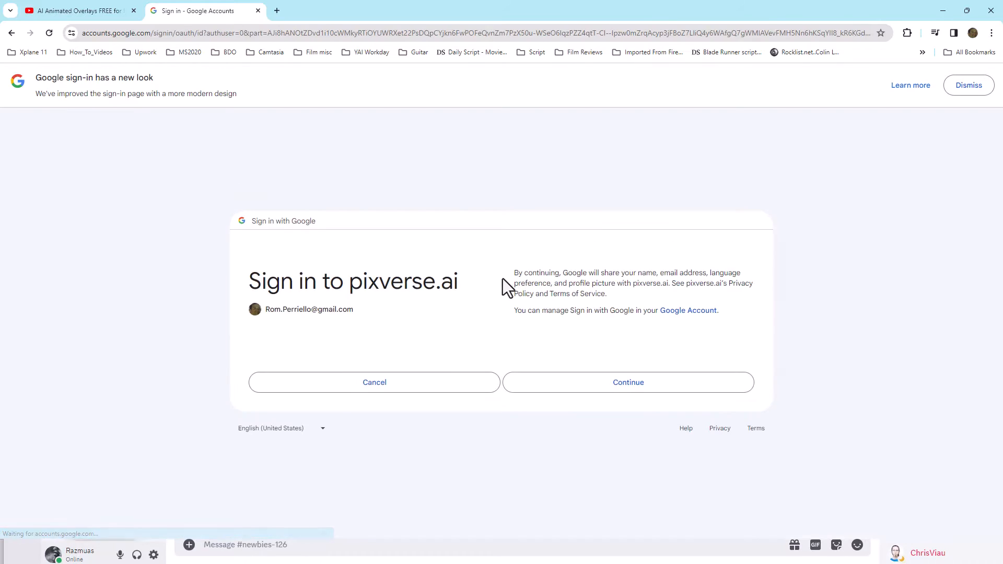
click(628, 383)
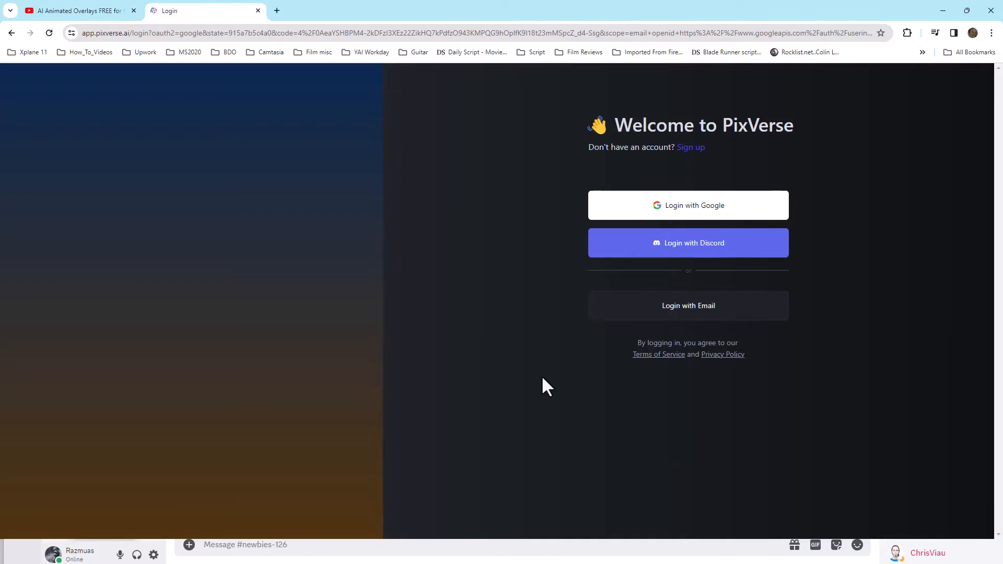
click(688, 206)
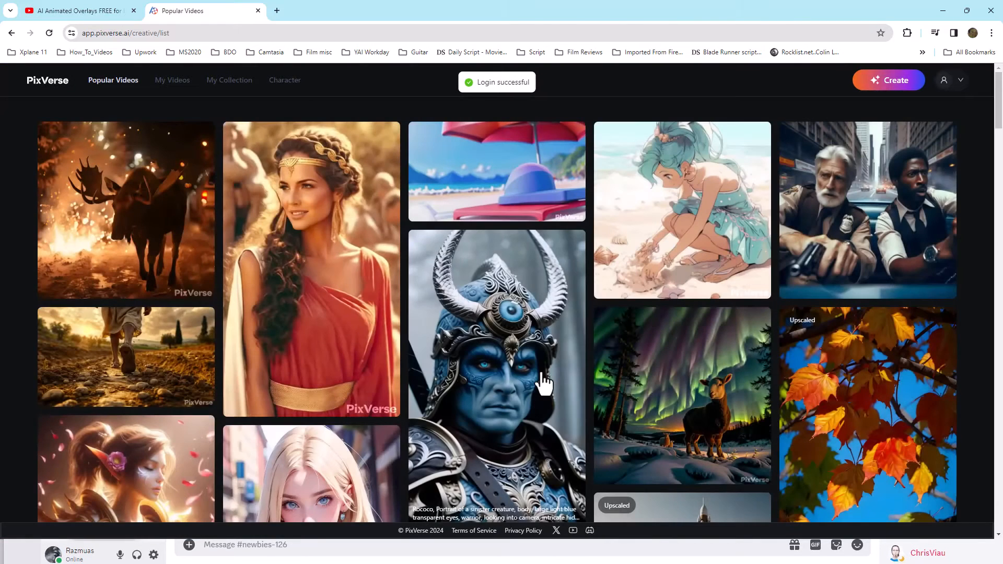
mouse_move(900, 96)
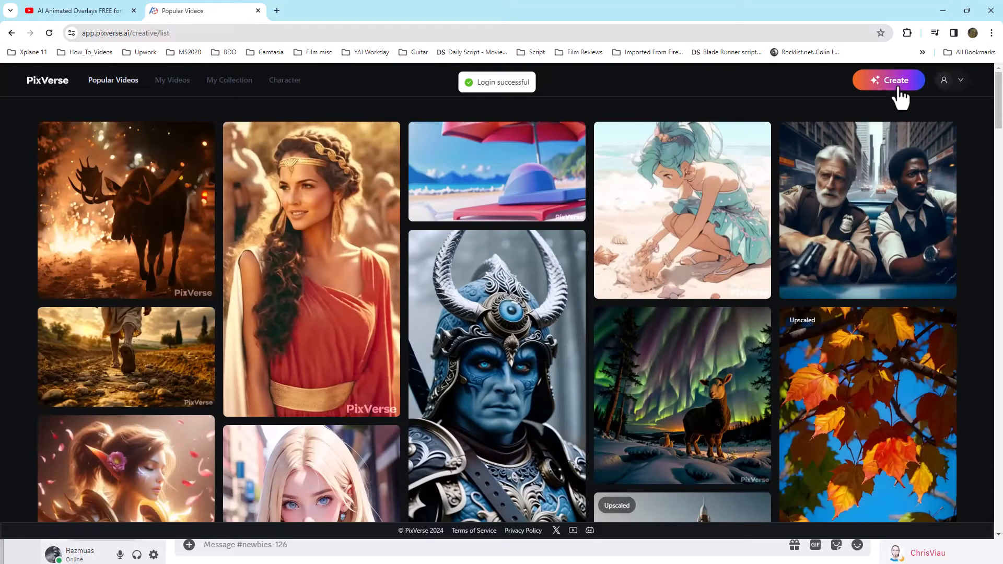
- Submit an image-to-video job with an uploaded image and motion strength set to 0.57
click(888, 80)
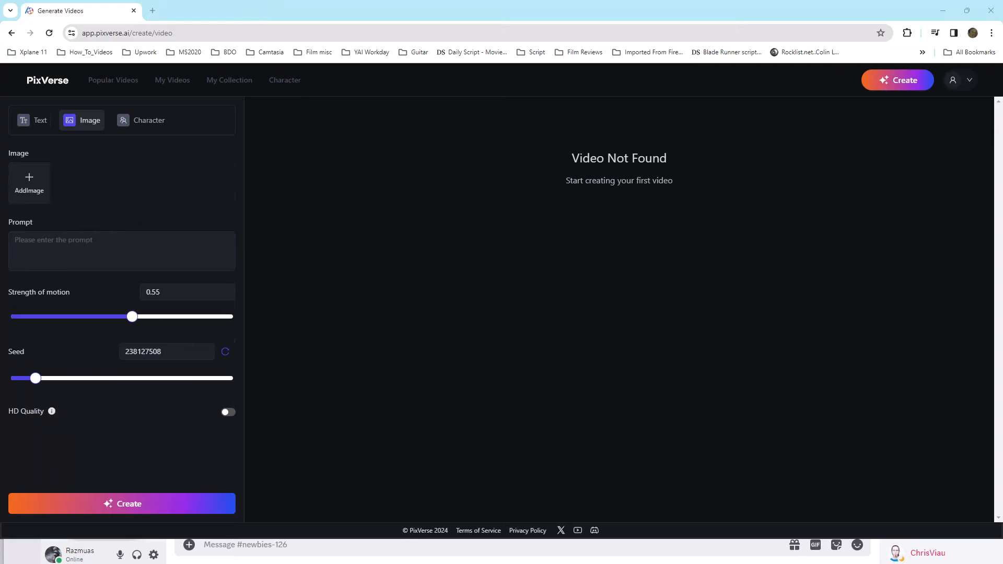
mouse_move(77, 152)
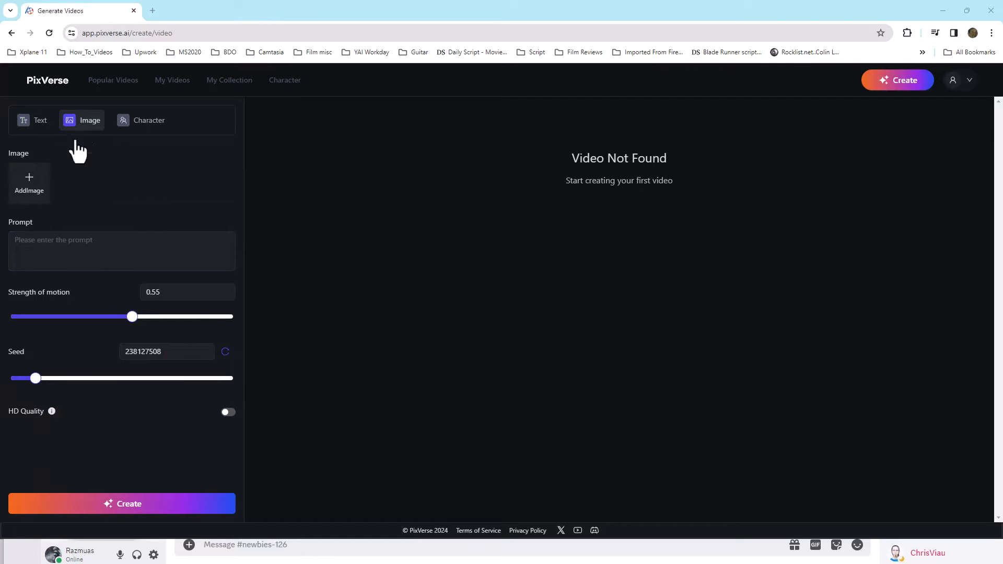
click(29, 183)
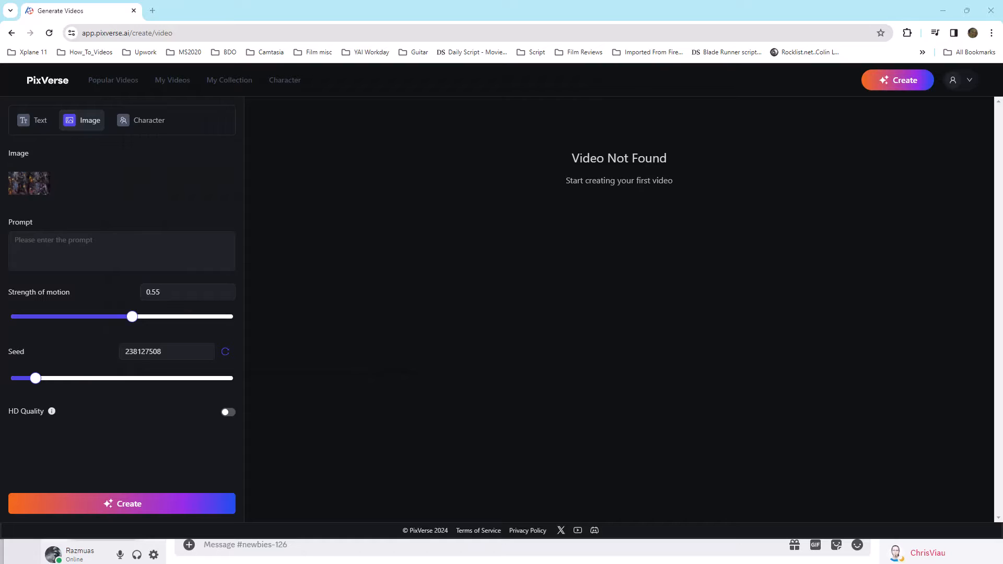
drag(131, 316, 108, 316)
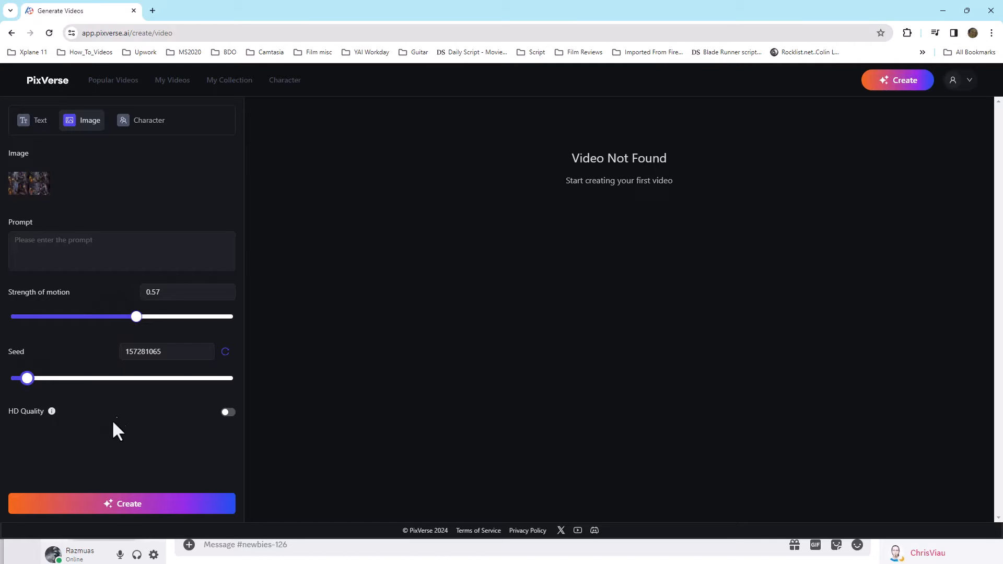
click(122, 504)
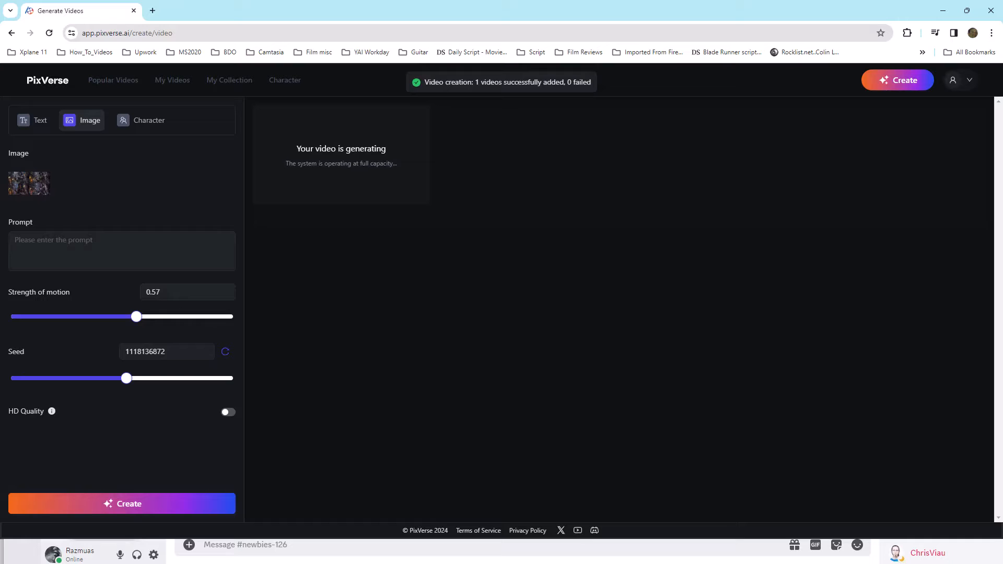
- Open the rogue-outside-the-tavern video from My Videos on its detail page
click(31, 120)
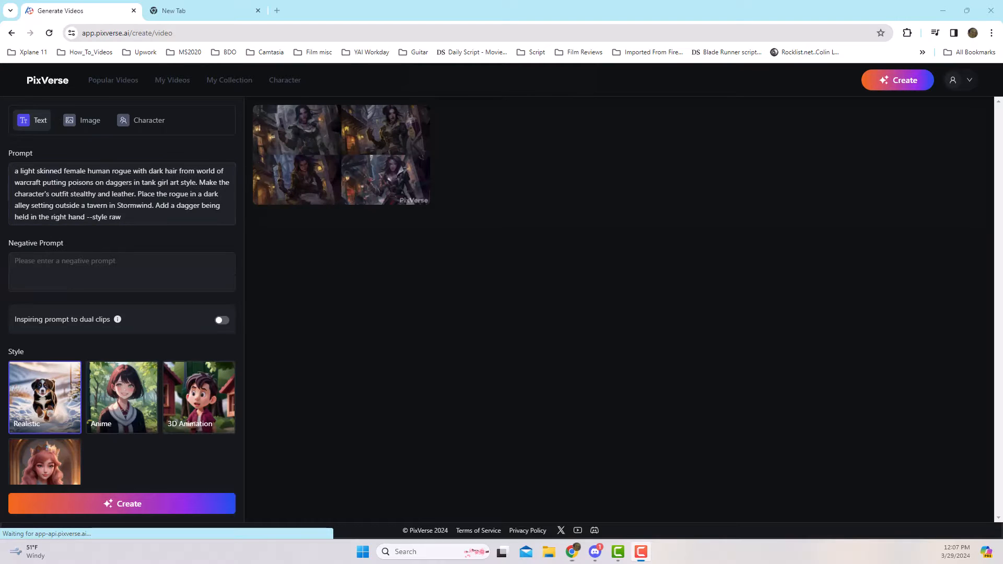
click(168, 217)
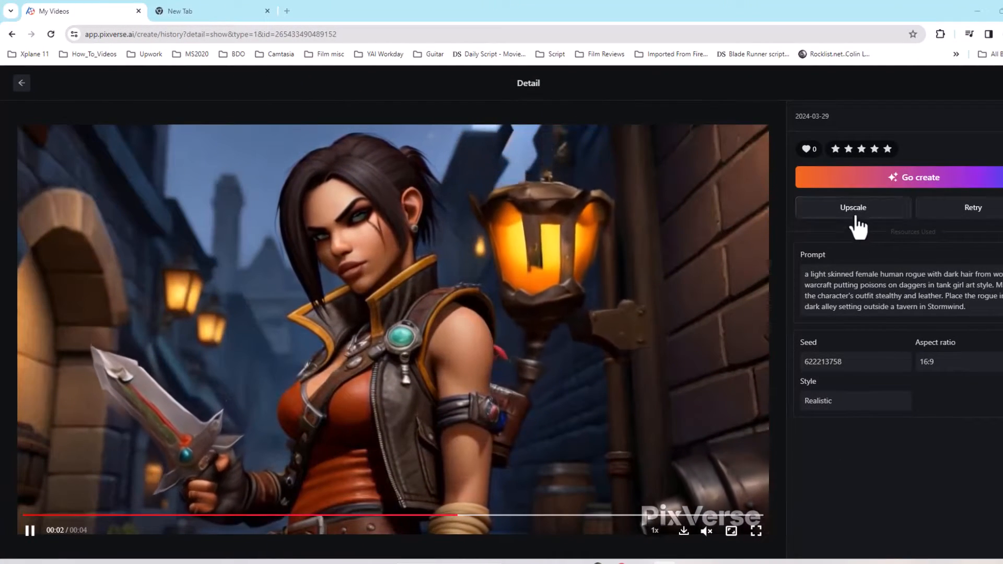
- Upscale the rogue video and open the flying dragon over Stormwind clip
click(853, 208)
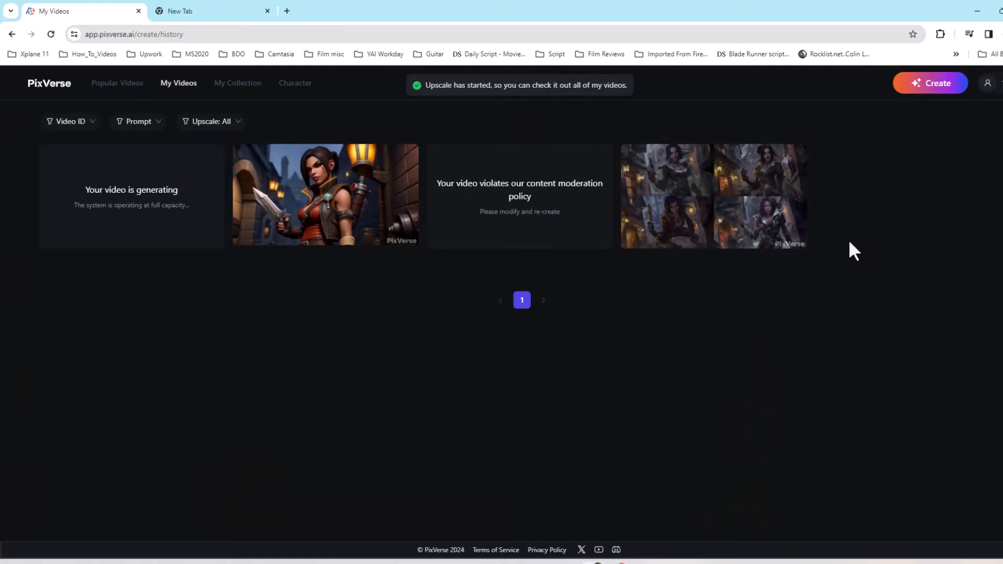
mouse_move(352, 393)
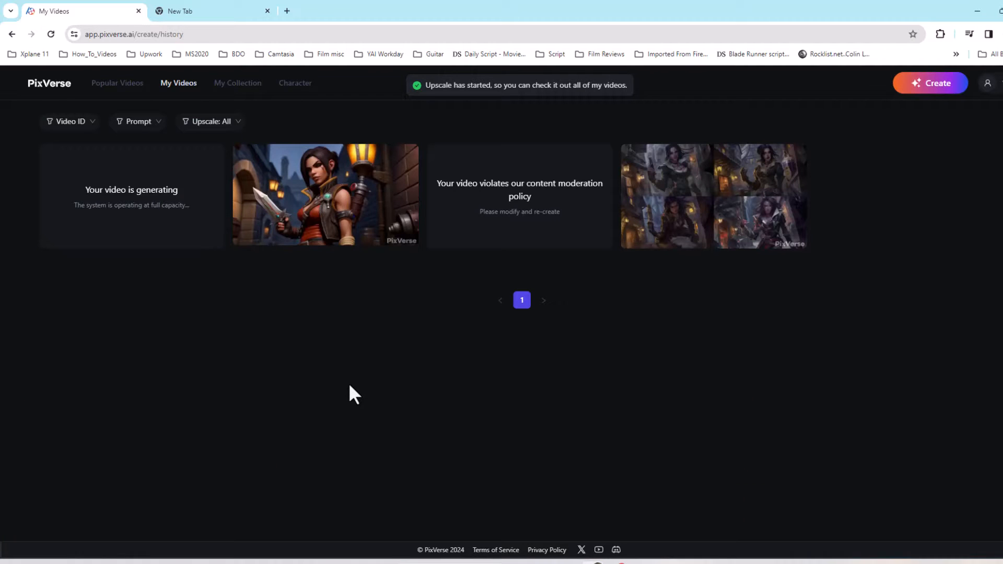
mouse_move(242, 214)
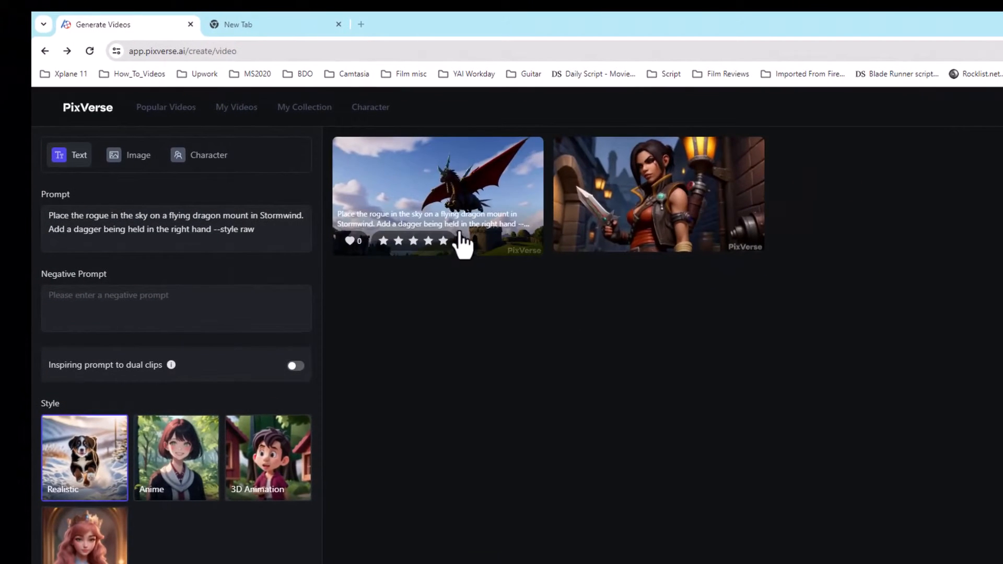
click(438, 183)
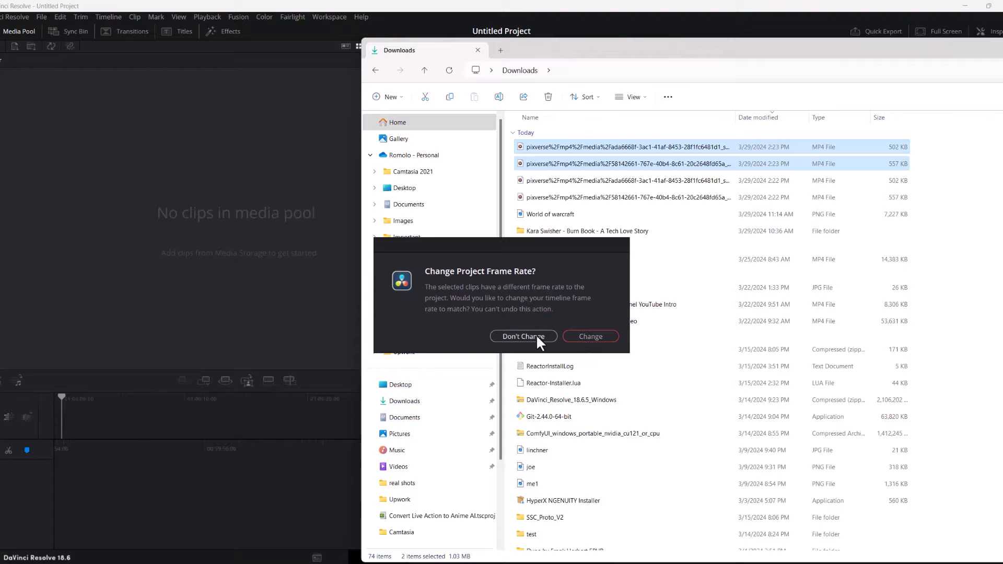
- Keep the project frame rate and put the rogue and dragon clips on the timeline
click(522, 336)
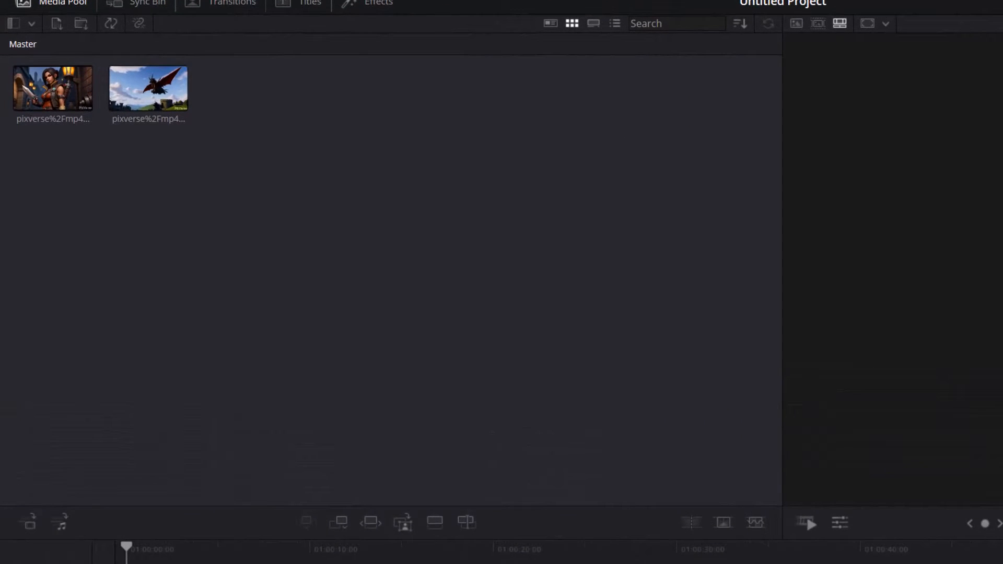
drag(52, 88, 172, 464)
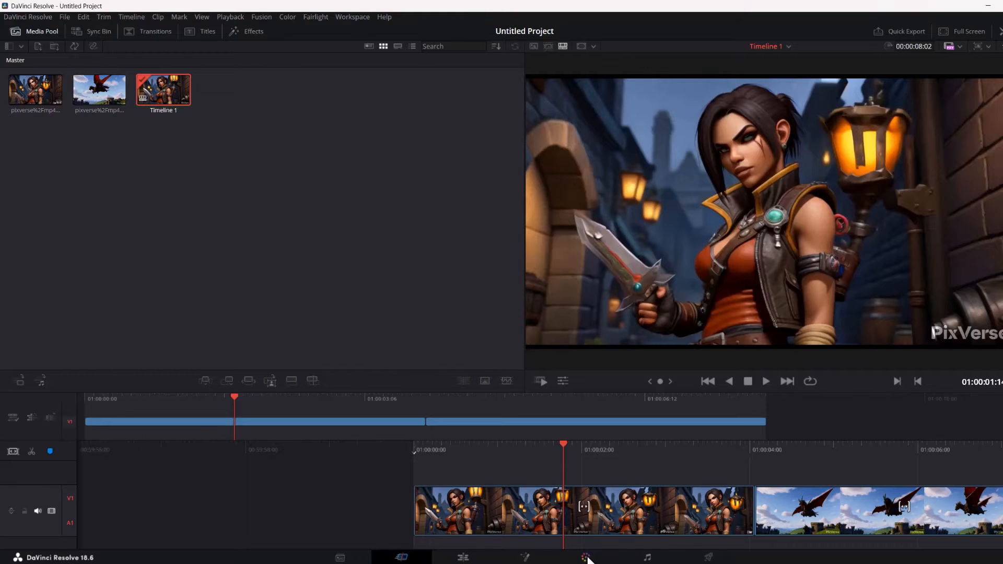
- Play back the rogue-and-dragon timeline to preview it, then stop playback
click(590, 557)
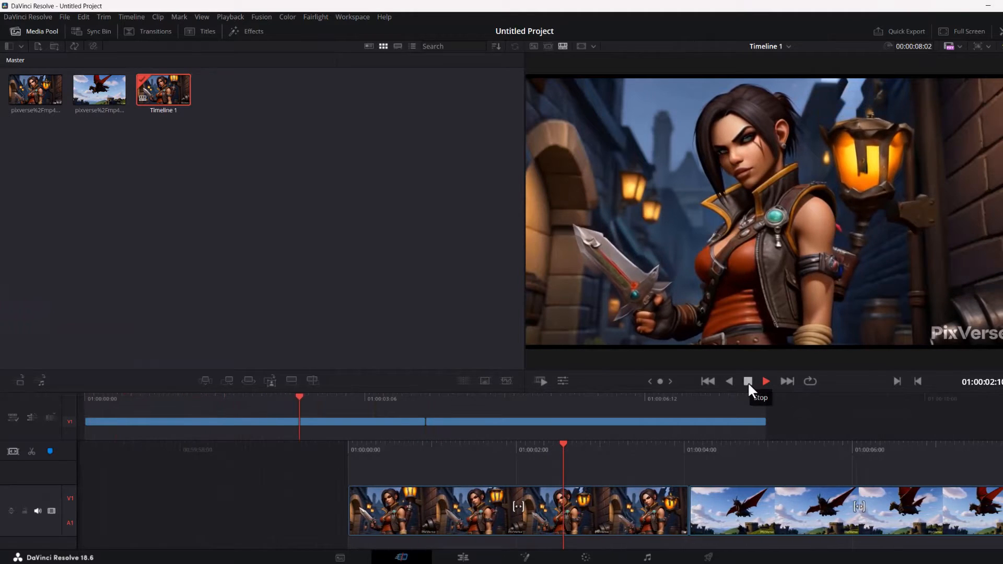
click(747, 381)
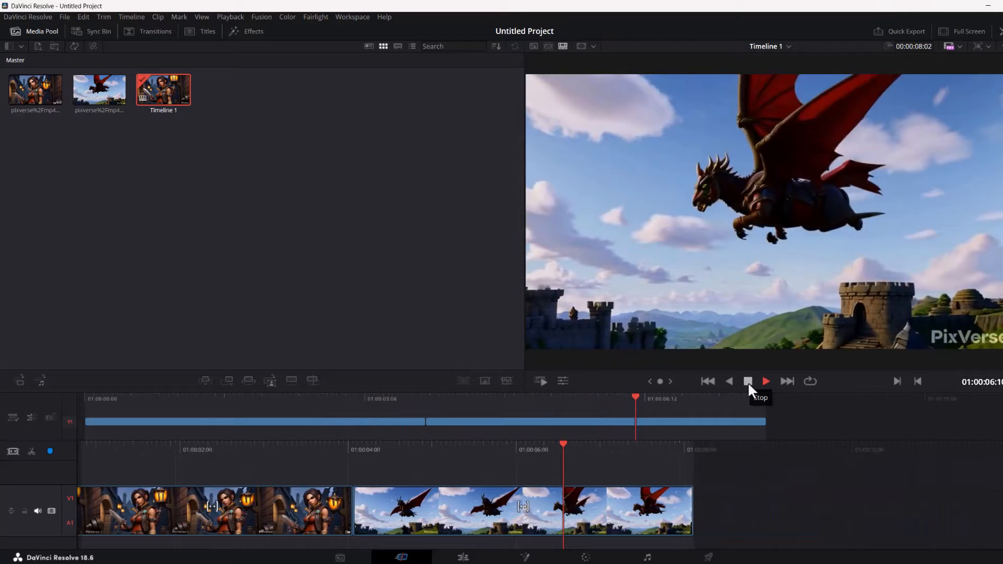
click(766, 382)
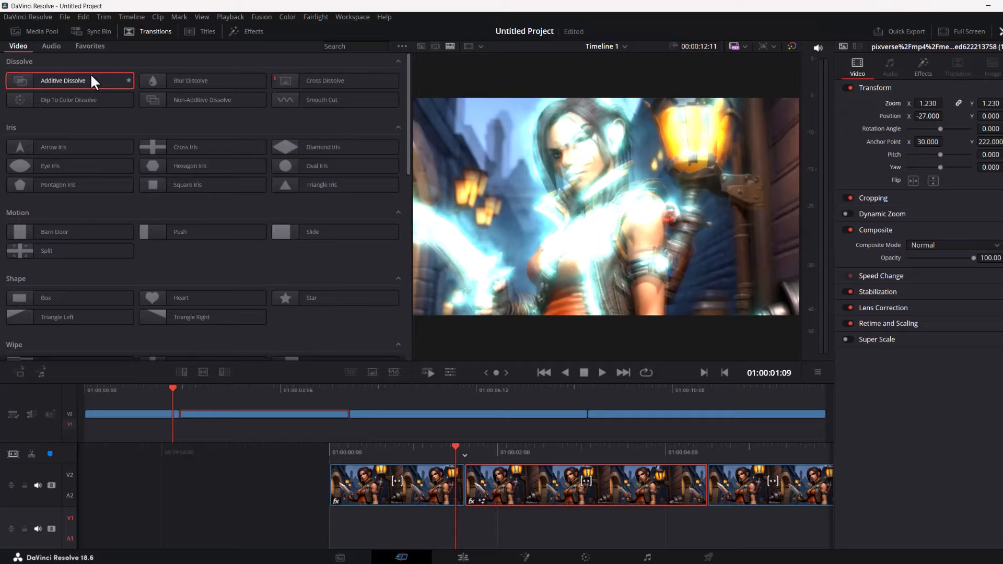
- Place an Additive Dissolve transition between two rogue clips on V2
click(70, 100)
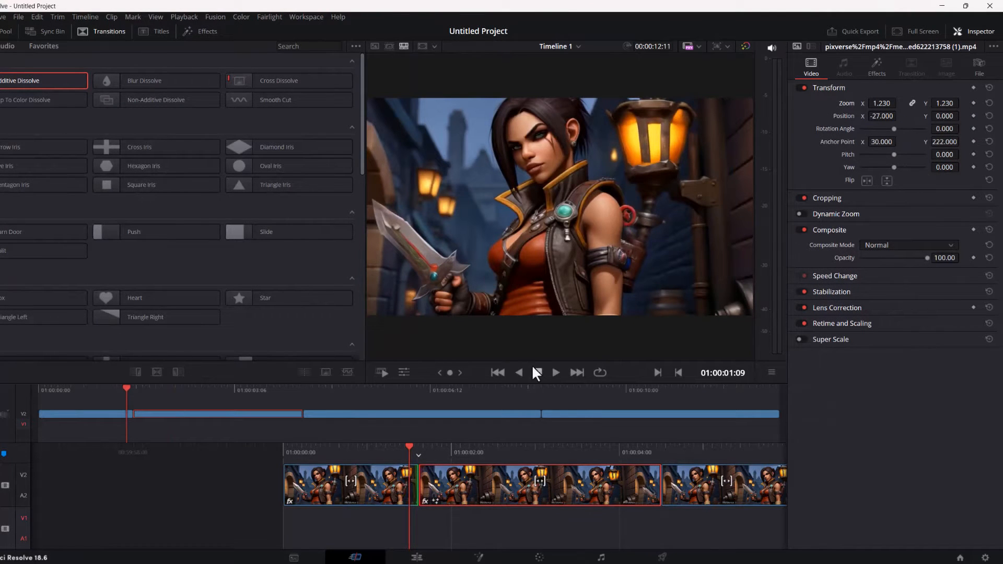
click(555, 373)
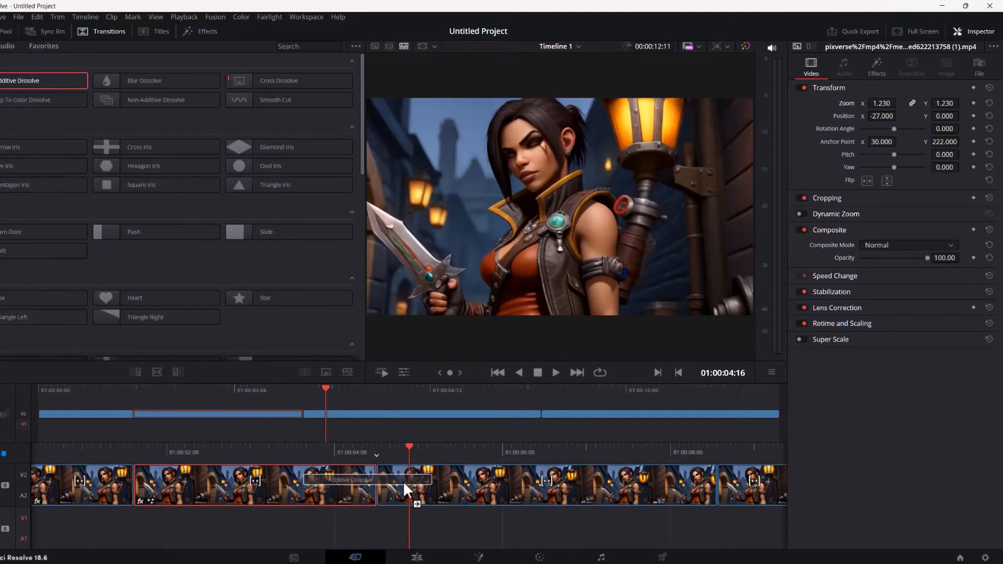
drag(20, 80, 417, 485)
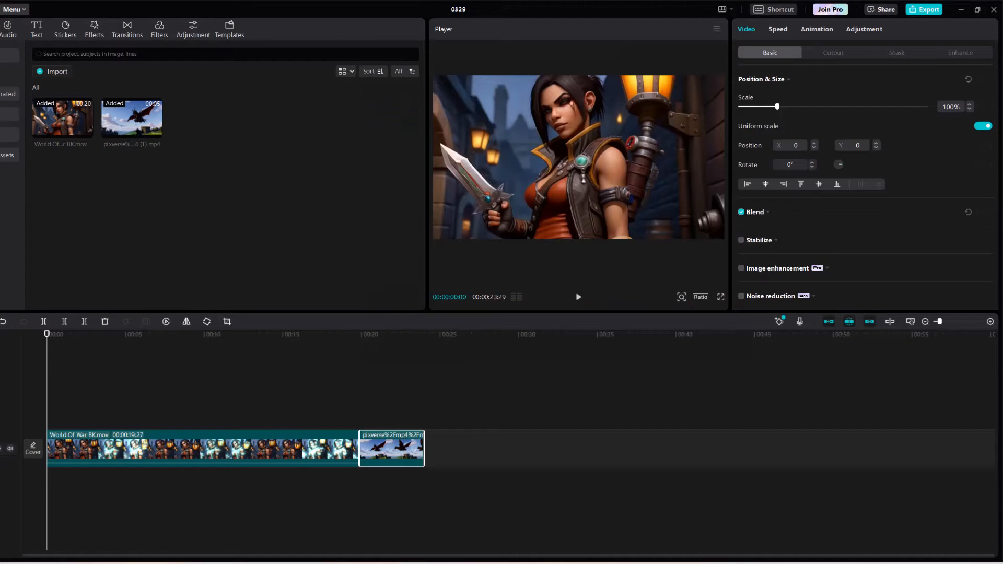
mouse_move(470, 437)
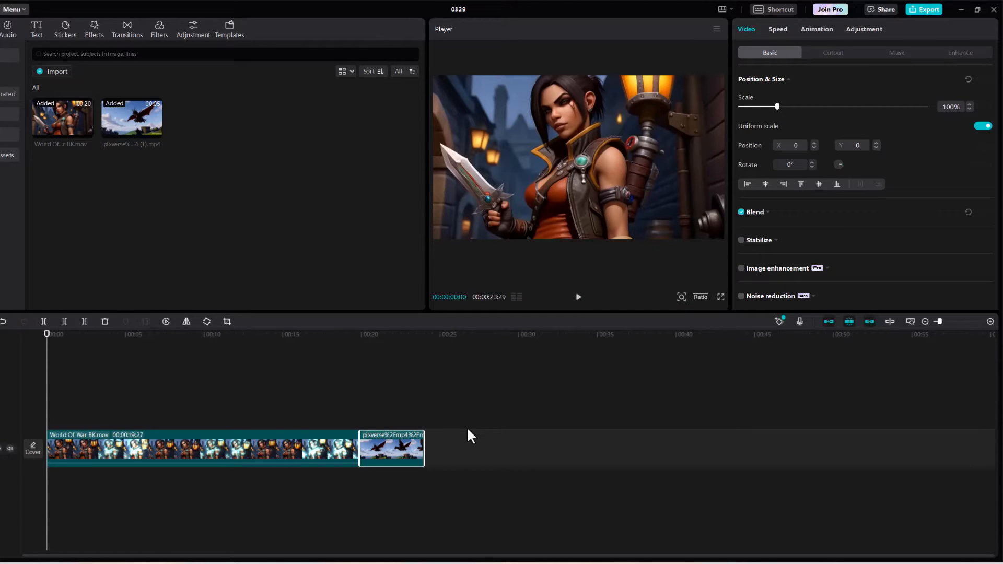
mouse_move(339, 352)
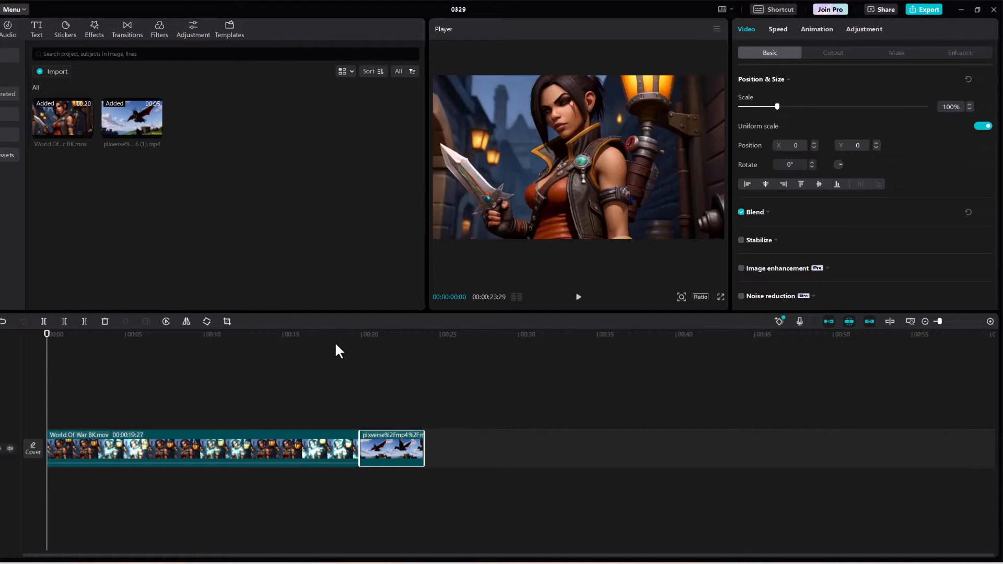
- Start playback of the World of War clip followed by the pixverse dragon clip
click(232, 335)
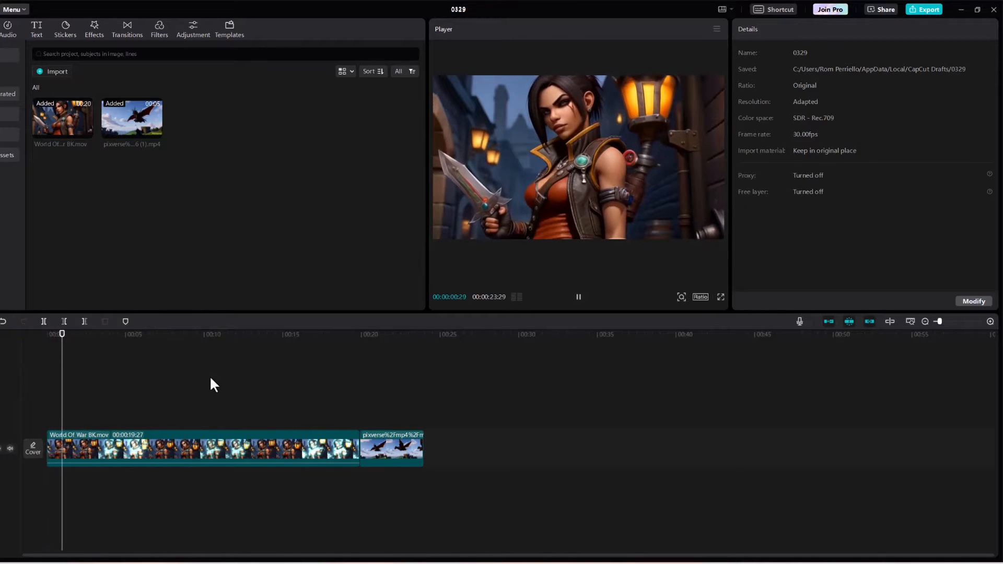
- Scale the World of War clip to 65% top-left and add the dragon clip as an overlay
click(197, 453)
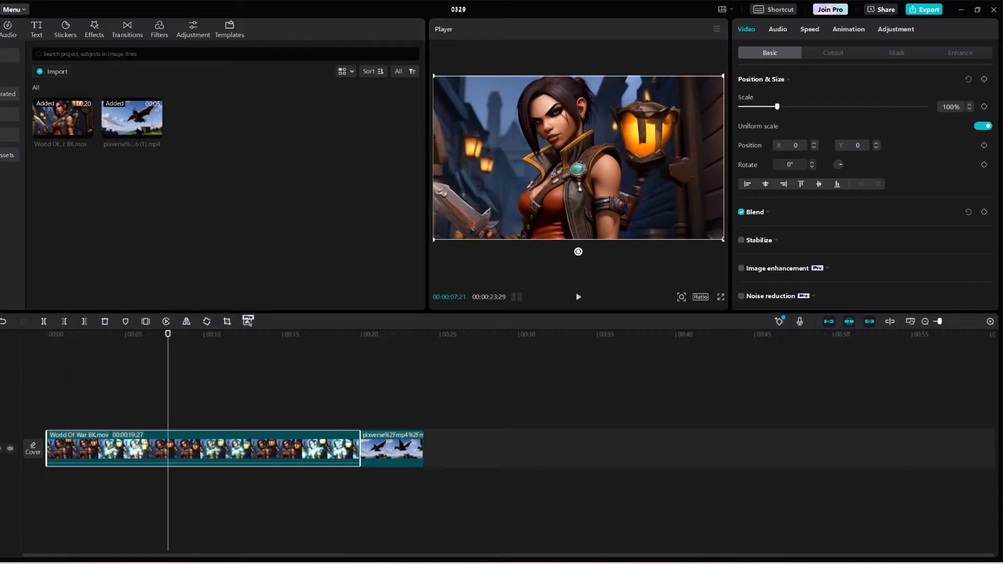
drag(778, 106, 763, 107)
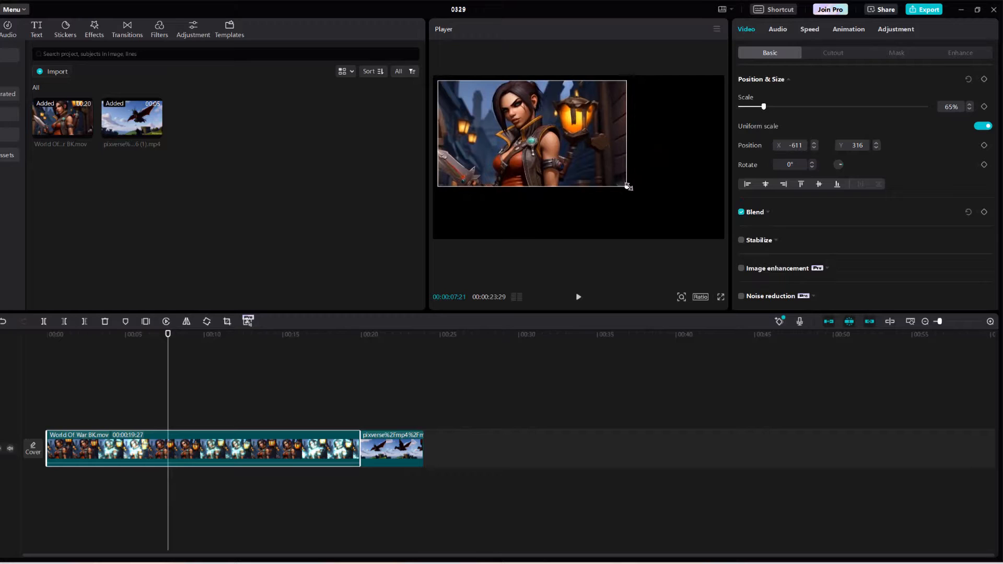
drag(627, 185, 605, 176)
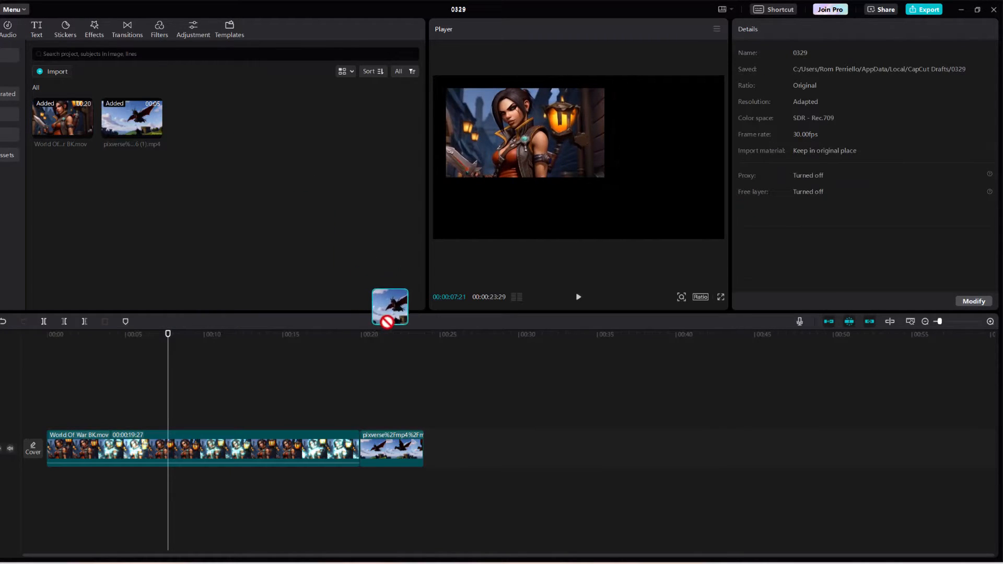
drag(391, 307, 422, 447)
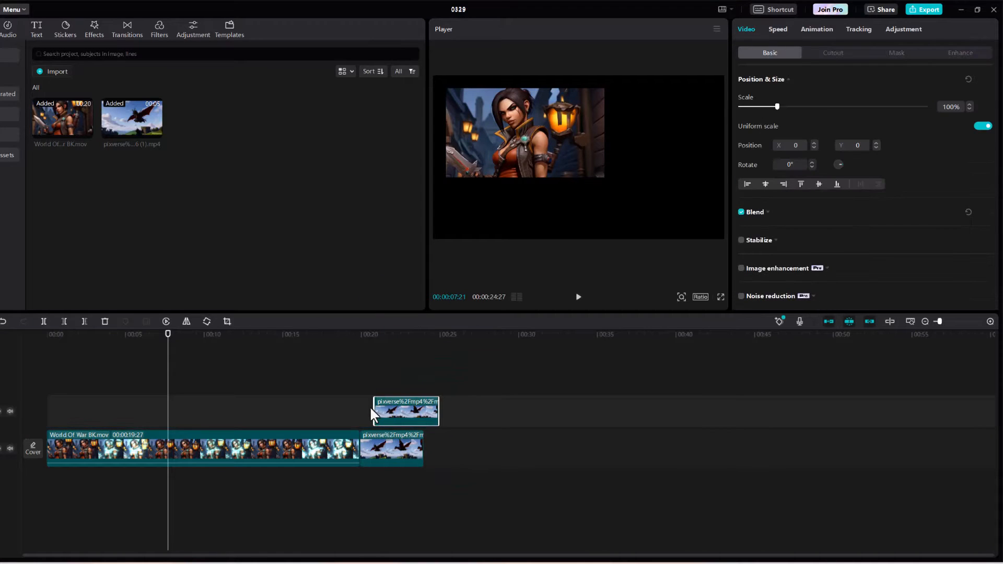
drag(406, 413, 163, 412)
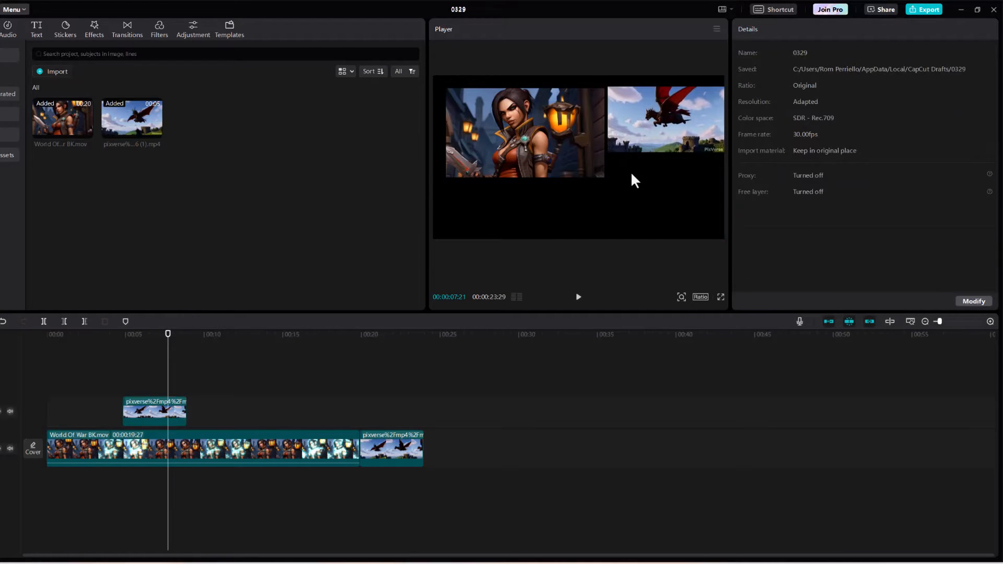
- Select the dragon overlay clip and preview playback to check the overlay
click(156, 412)
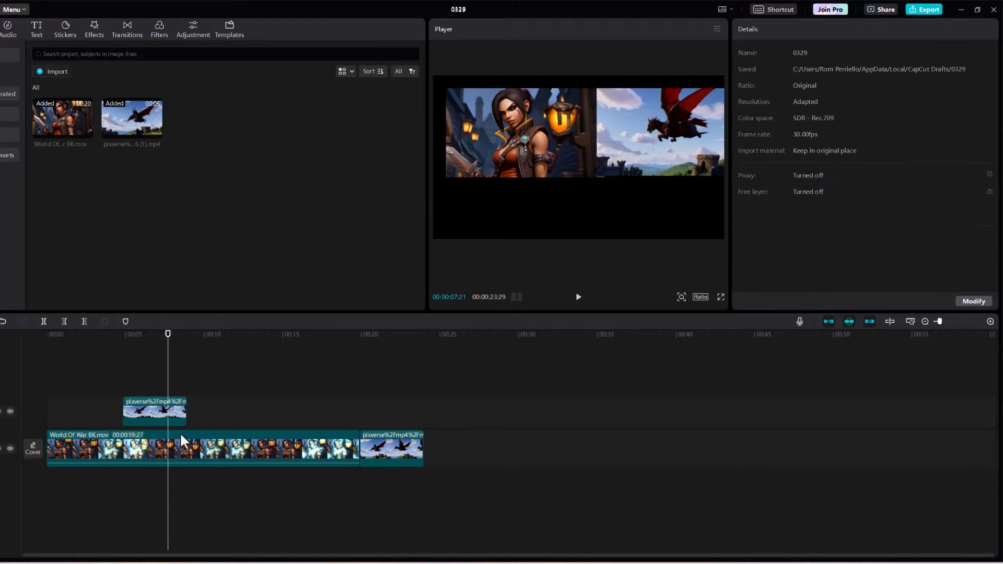
click(579, 297)
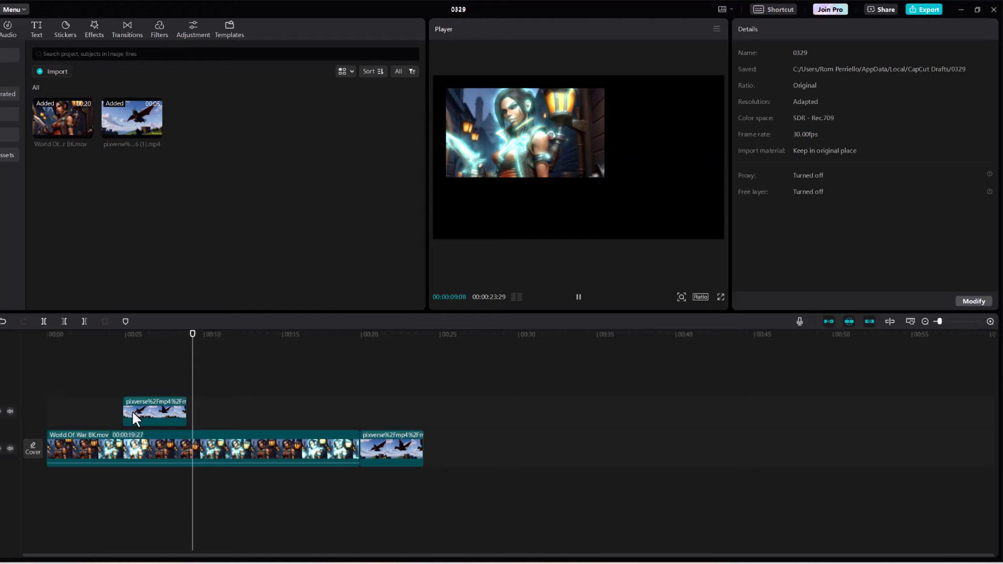
click(152, 414)
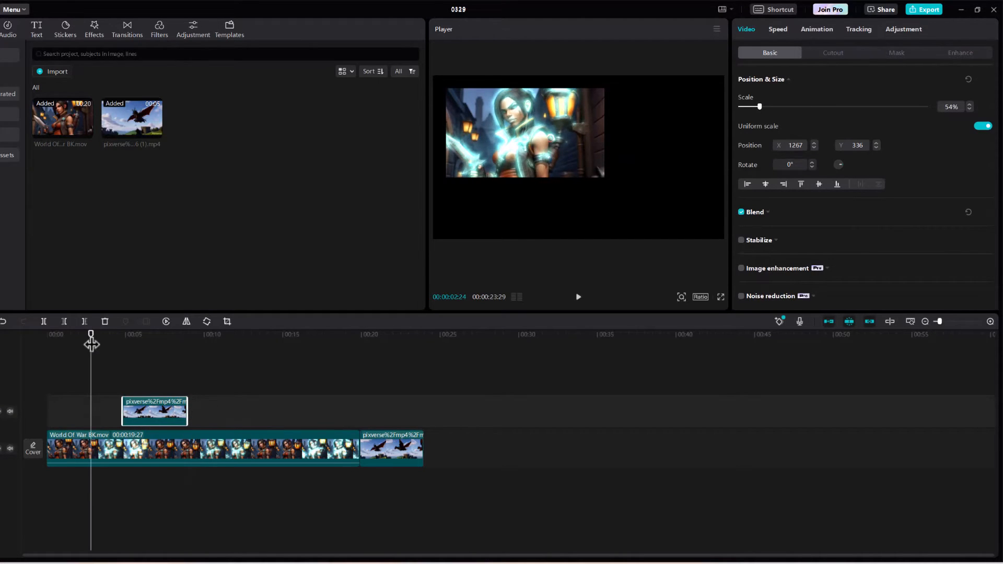
click(578, 297)
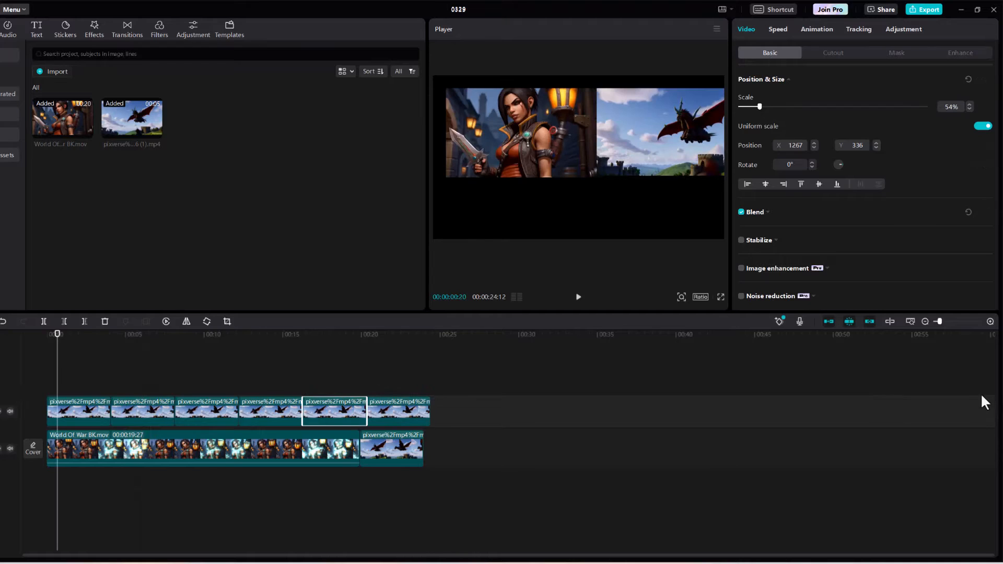
- Put pixverse dragon copies on the main track, scale the castle scene to 186%, and preview
click(206, 411)
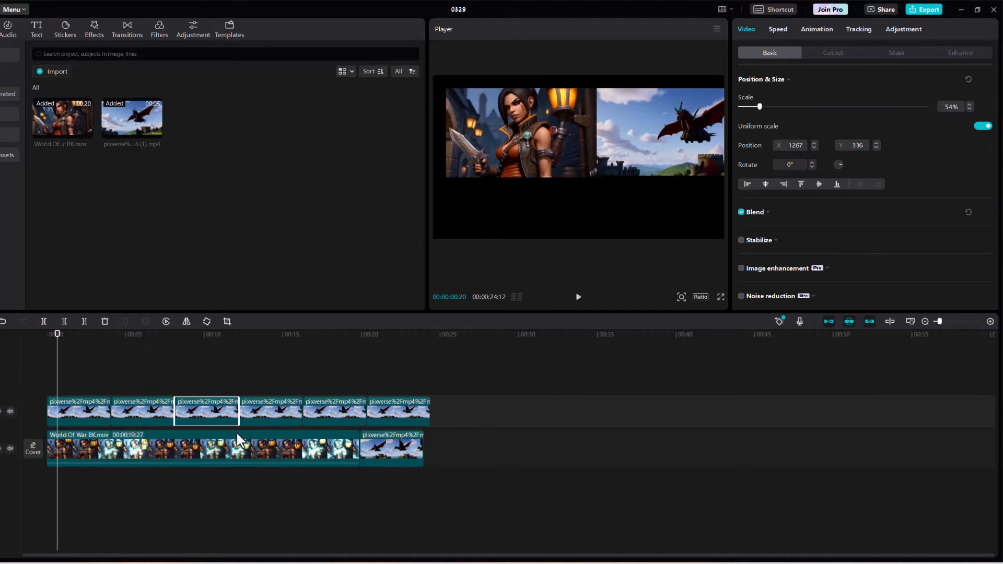
click(271, 414)
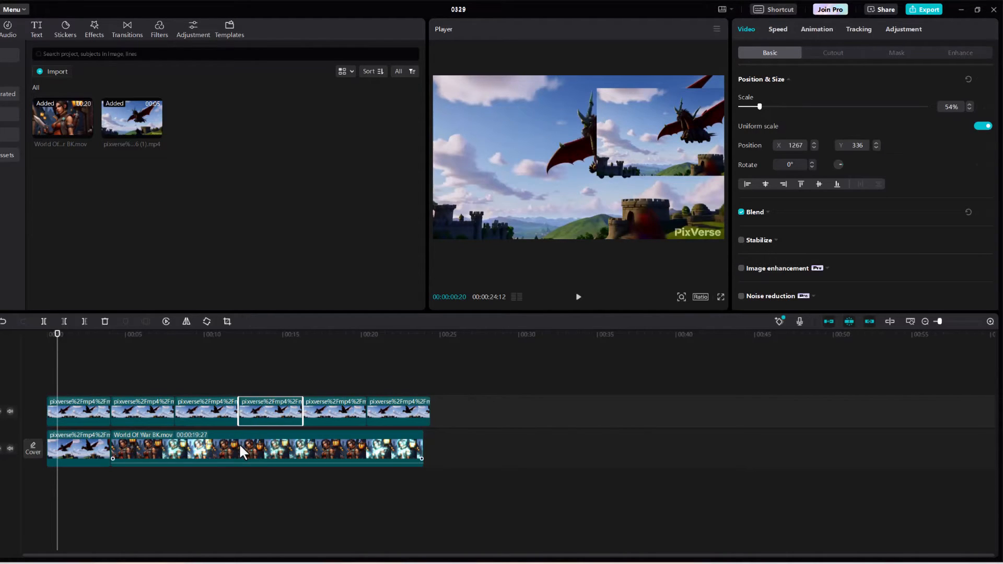
click(244, 453)
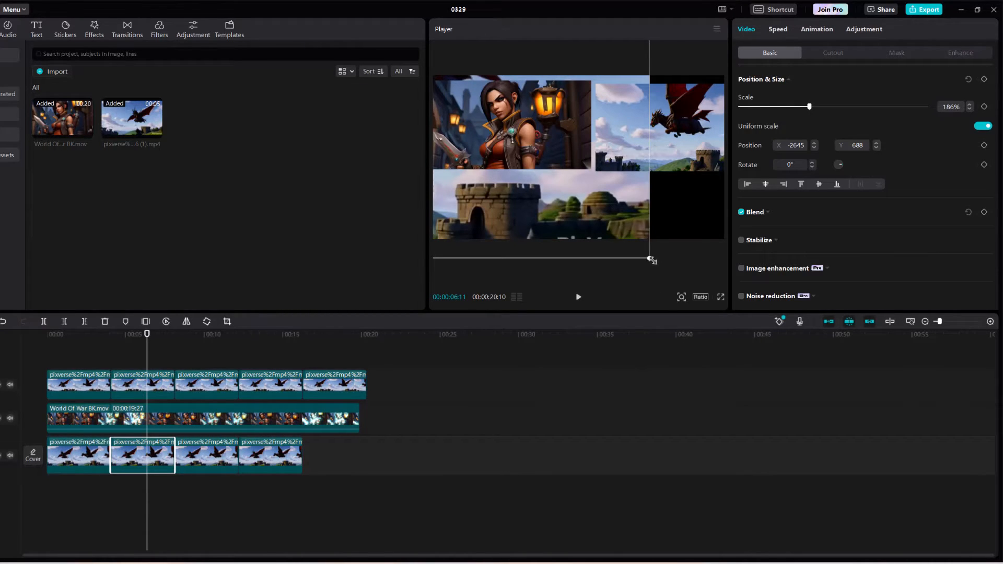
drag(810, 106, 832, 106)
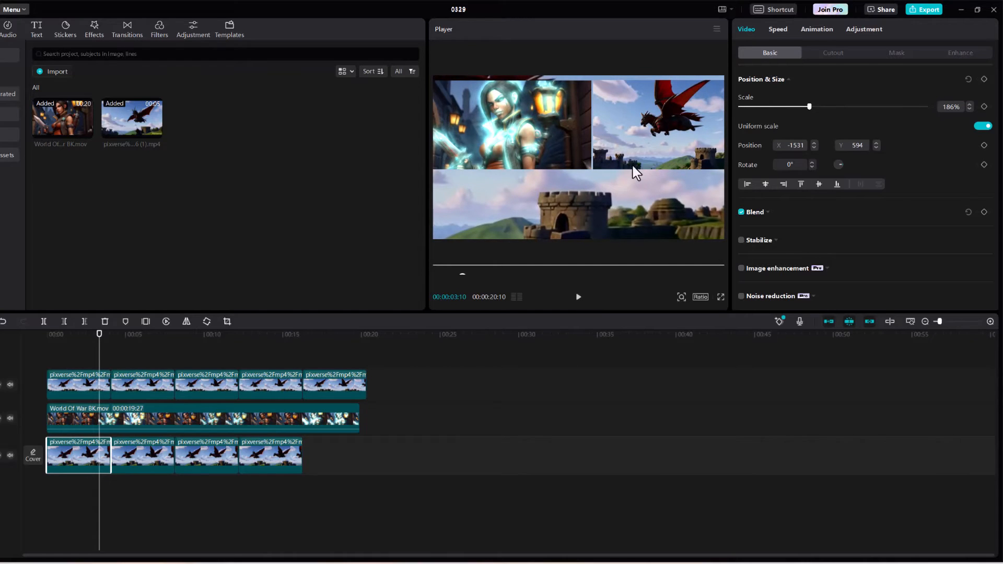
mouse_move(595, 262)
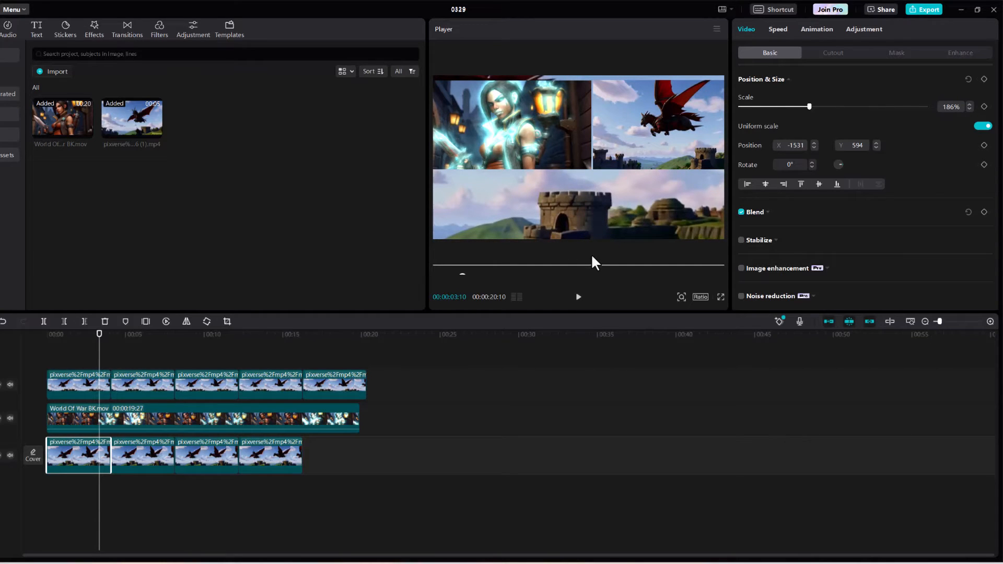
click(579, 297)
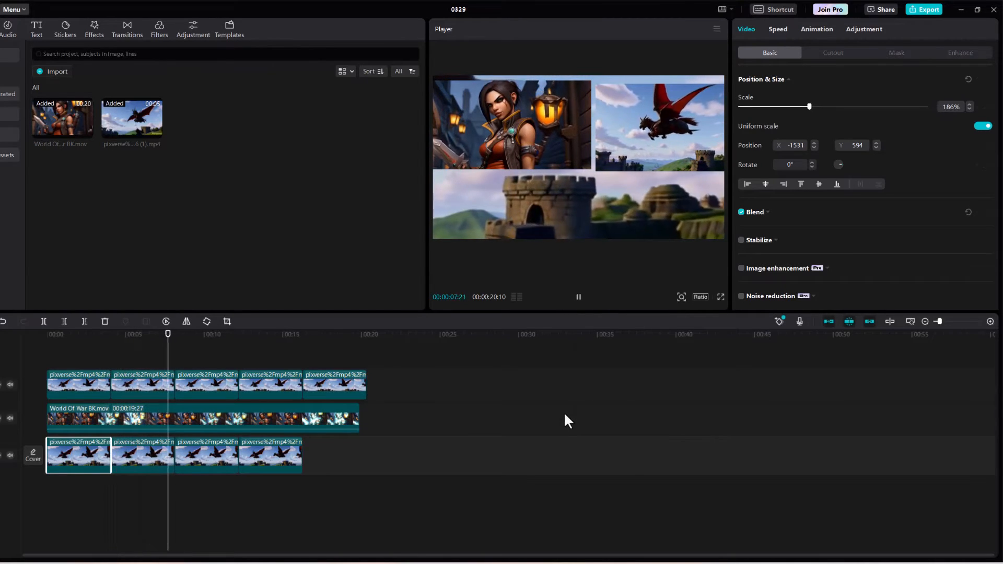
click(198, 334)
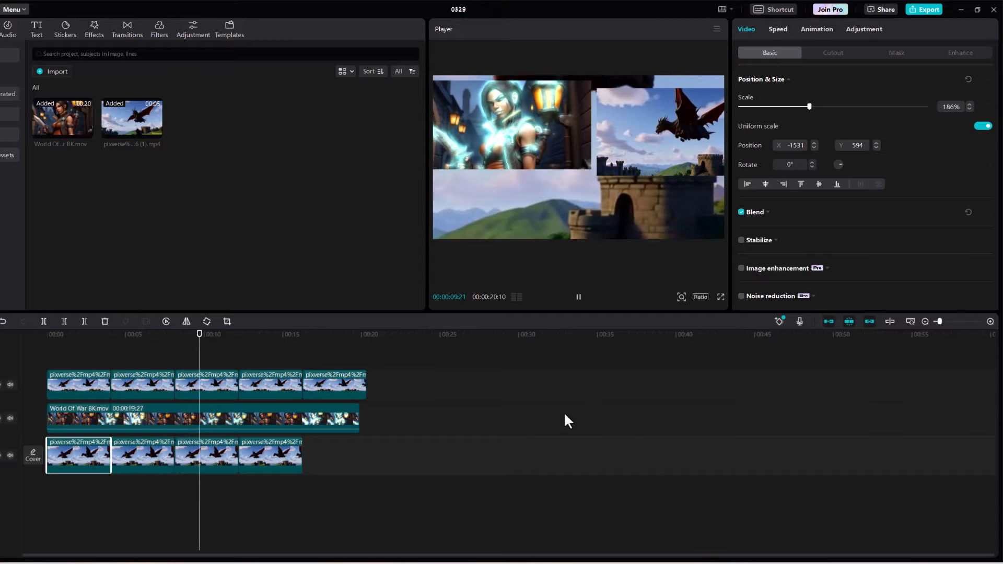
- Grade the background: Temp 6, Hue -4, Saturation 18, Brightness -46, Contrast -21, Highlight -29
click(864, 29)
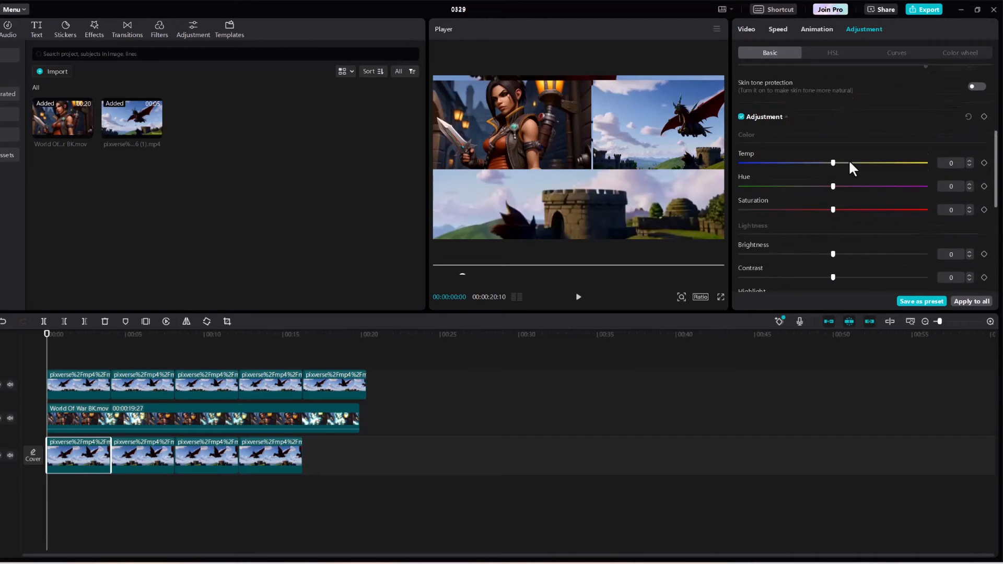
drag(833, 199, 861, 199)
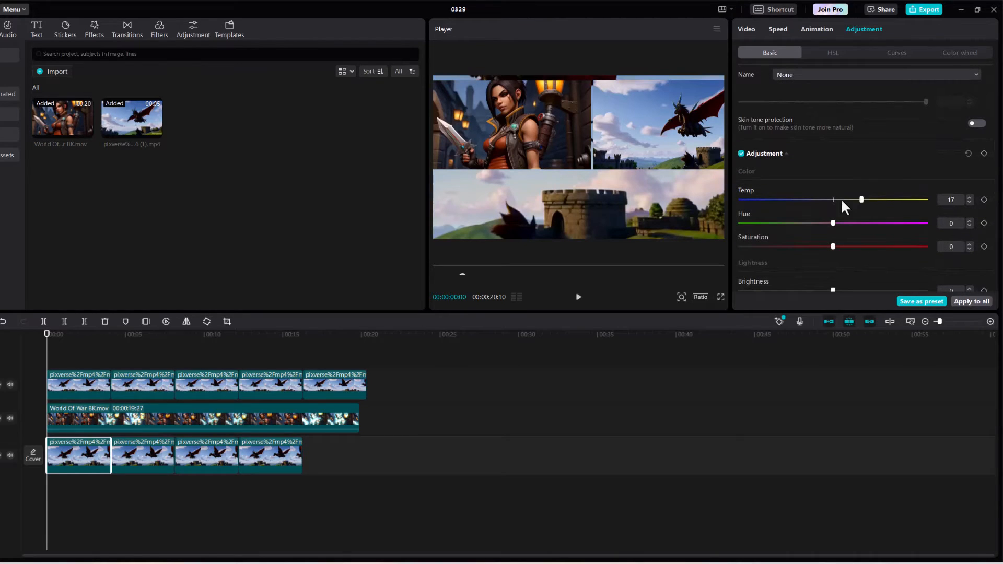
drag(861, 199, 843, 200)
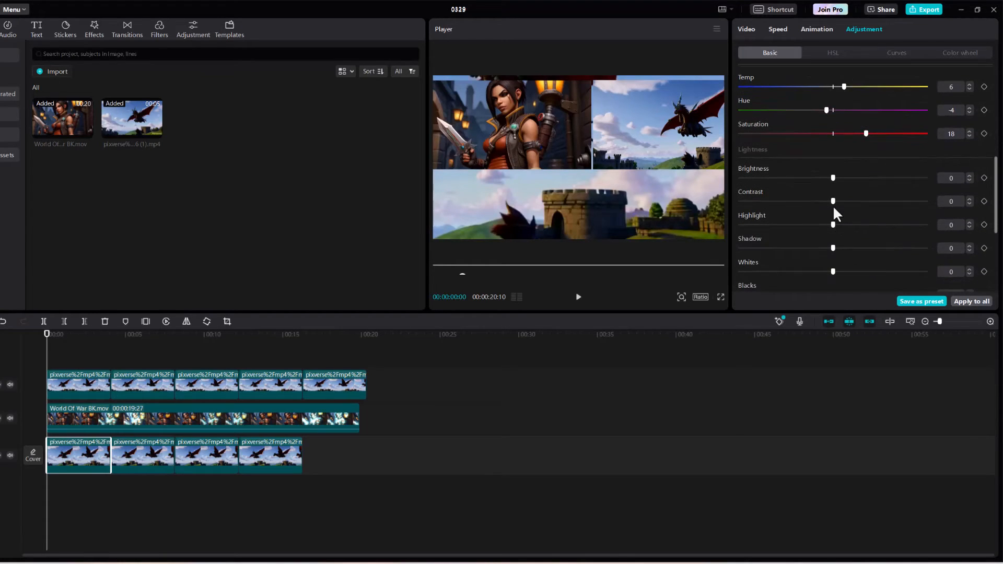
drag(833, 178, 793, 178)
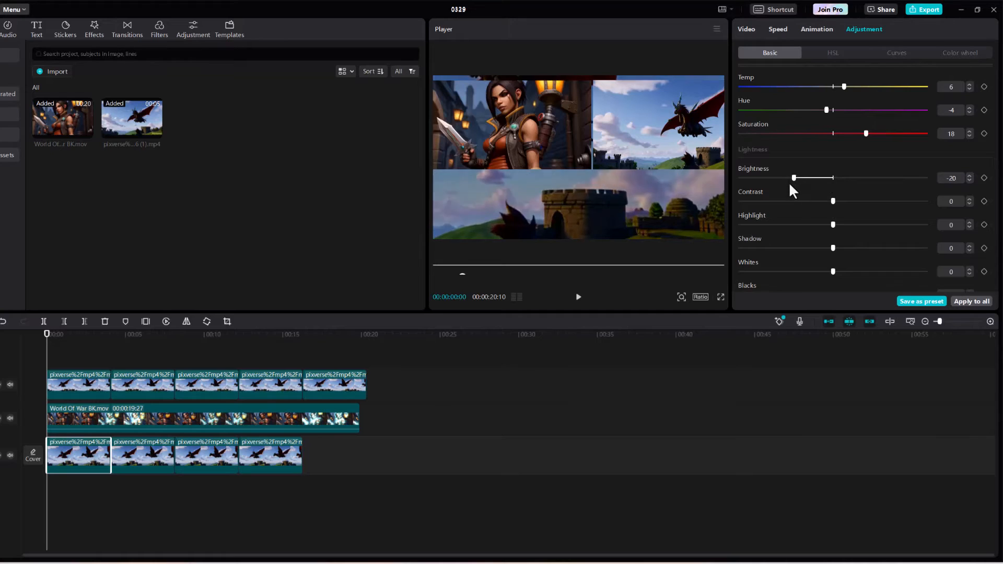
drag(793, 178, 781, 177)
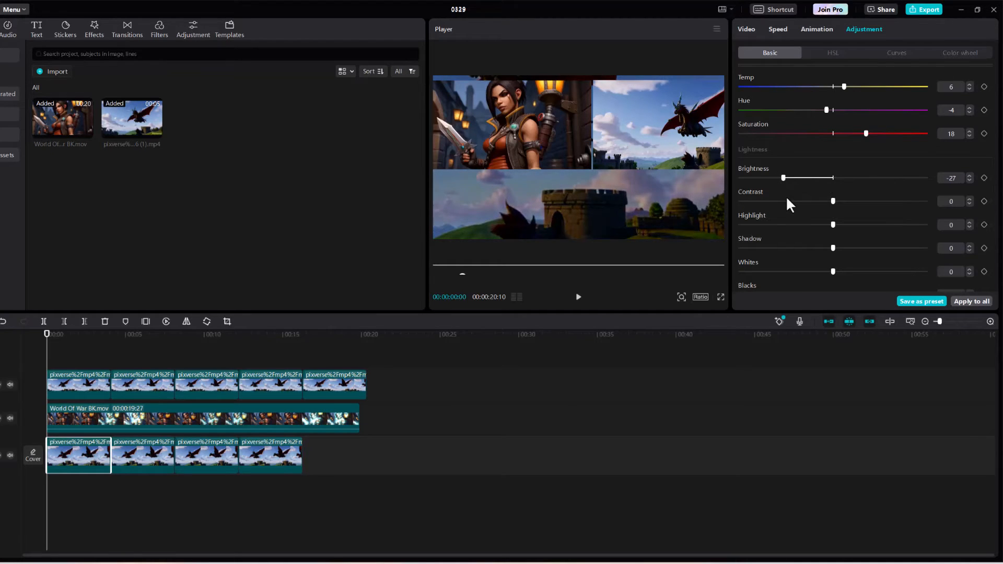
drag(832, 201, 787, 200)
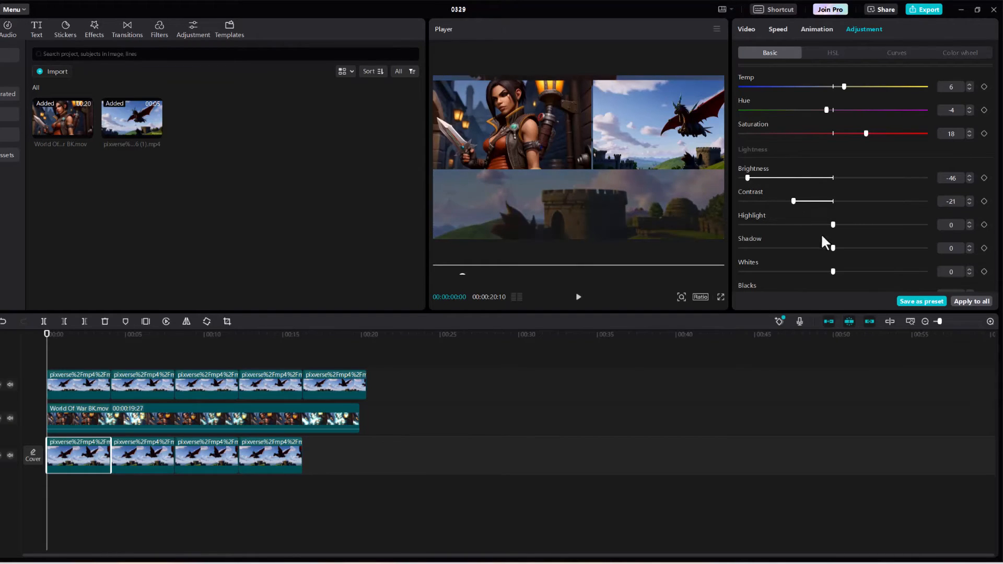
drag(833, 225, 776, 225)
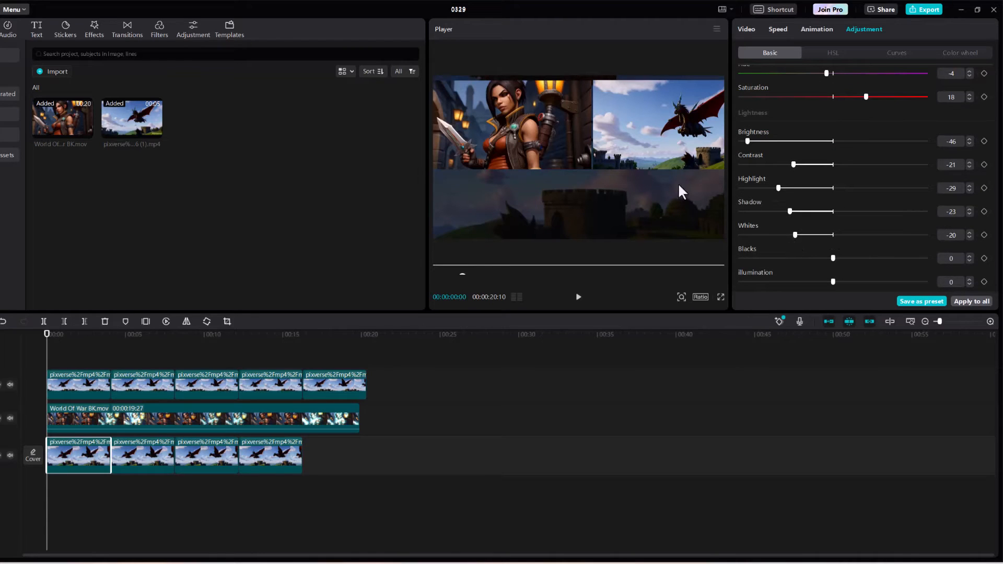
mouse_move(581, 299)
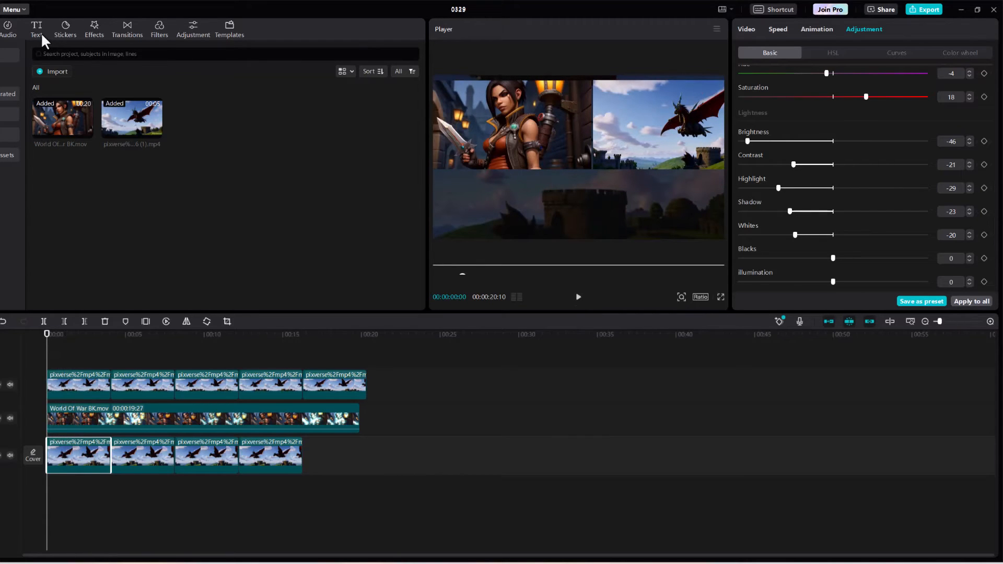
- Browse the Trending, Social media and Vlog text templates, then switch to Effects
click(35, 29)
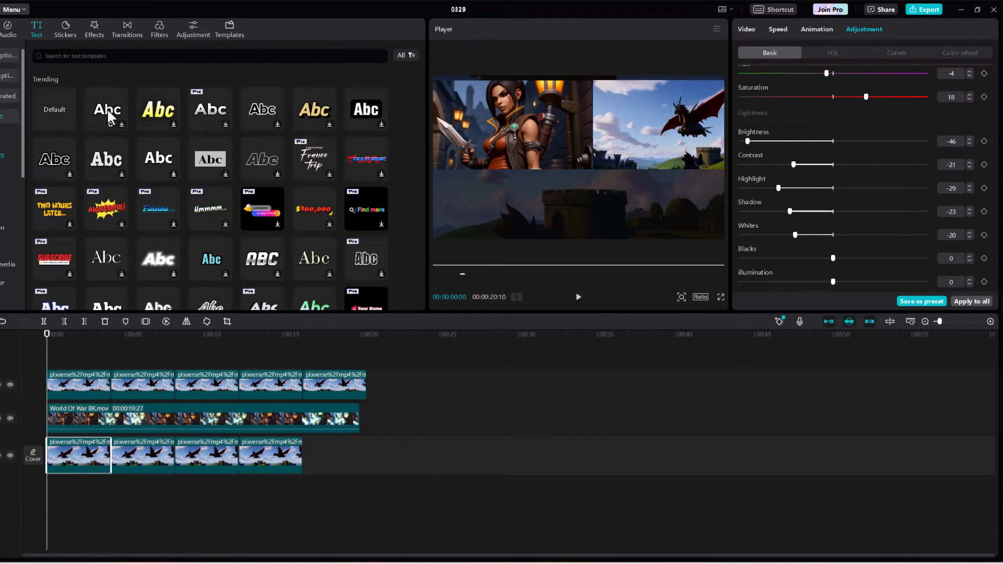
scroll(down, 3)
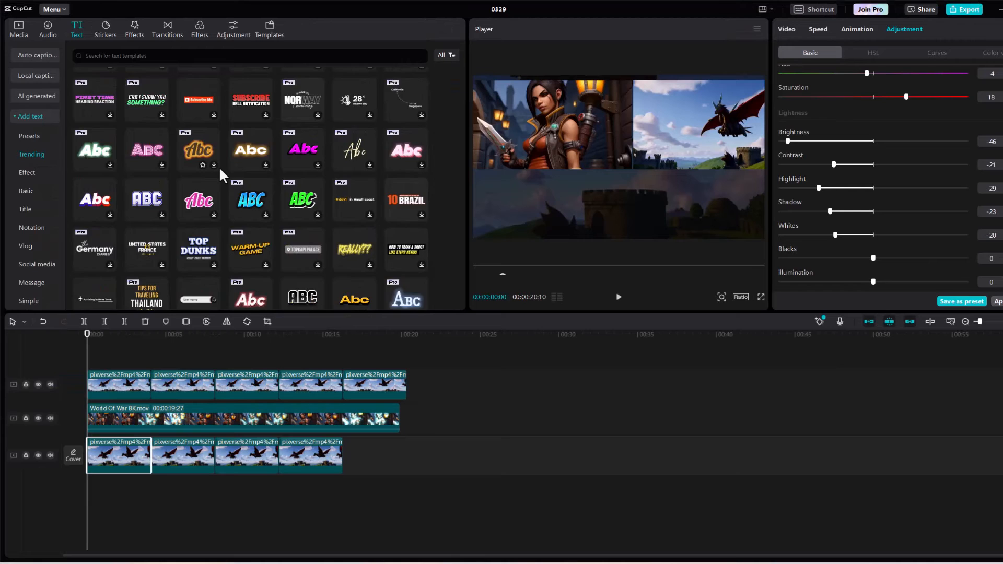
scroll(down, 3)
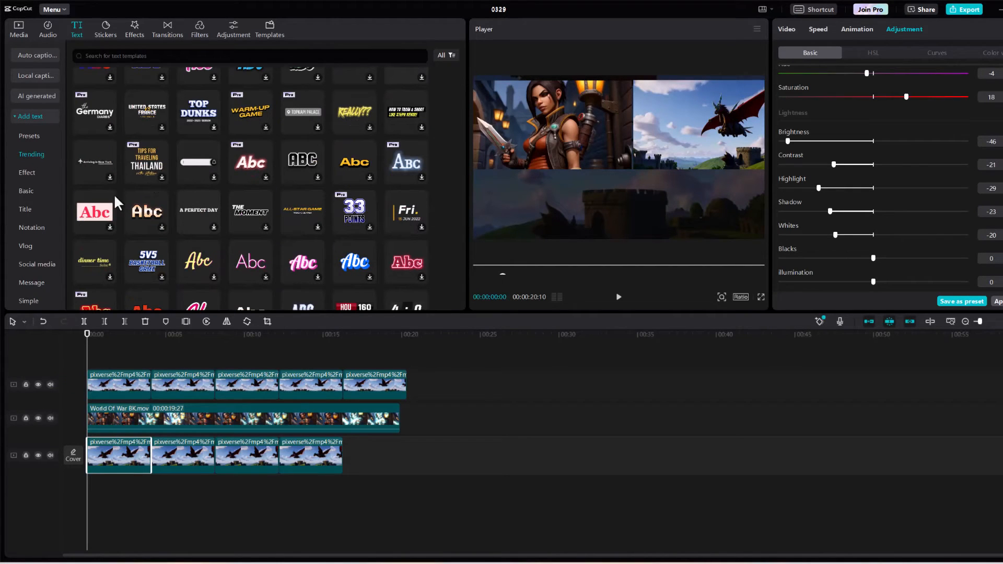
click(37, 264)
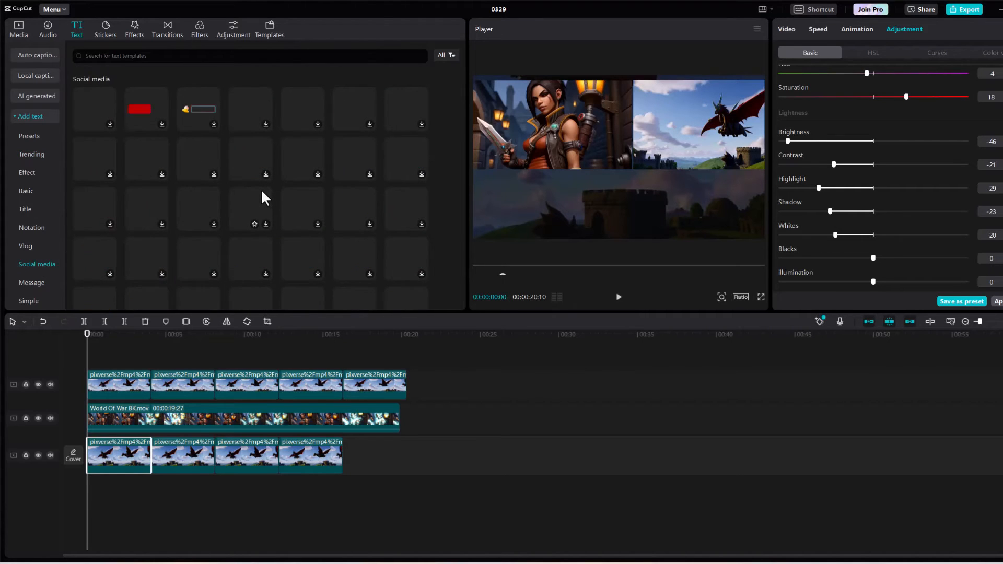
click(25, 245)
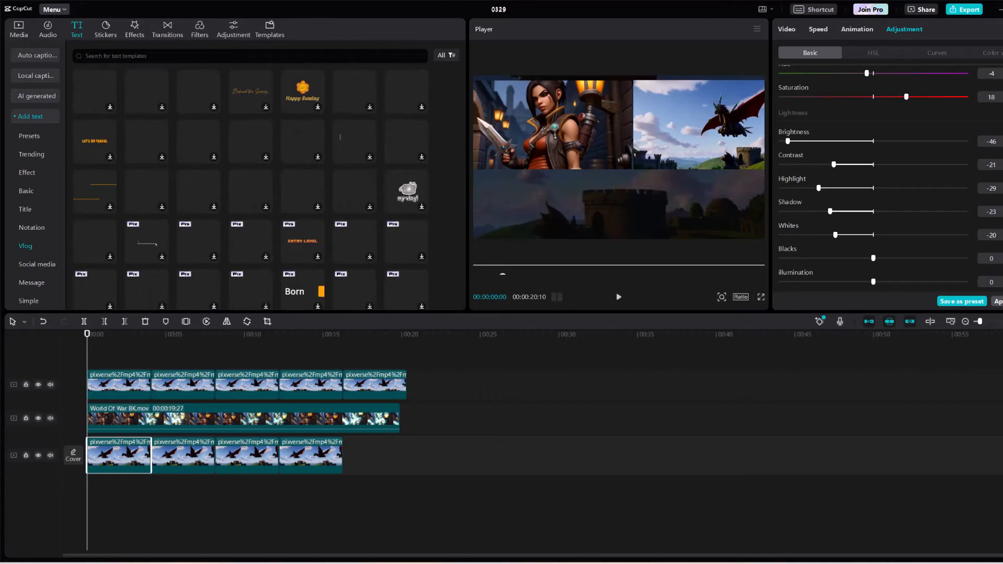
click(134, 29)
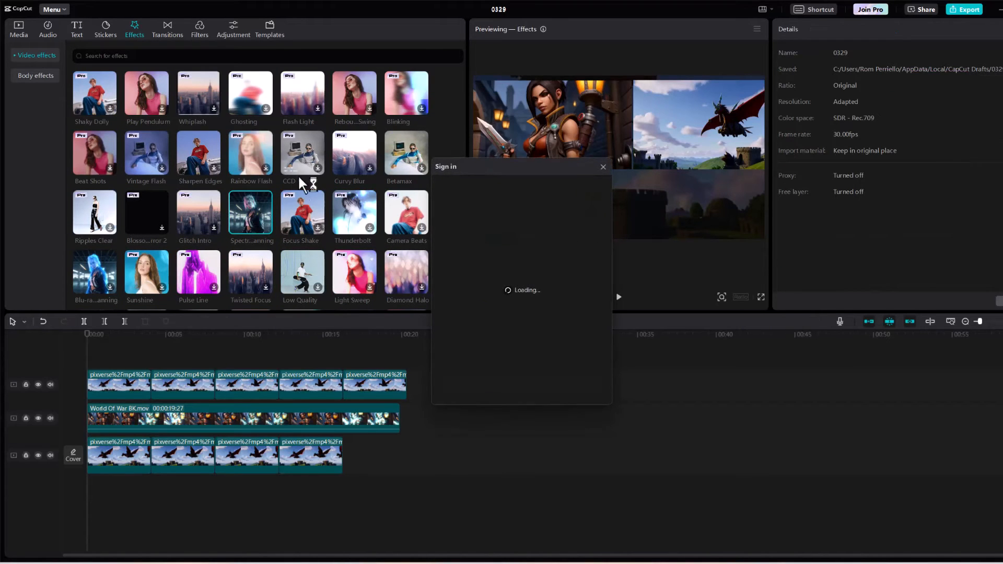
- Dismiss the sign-in prompt and preview the Twisted Focus and Whiplash effects
click(604, 166)
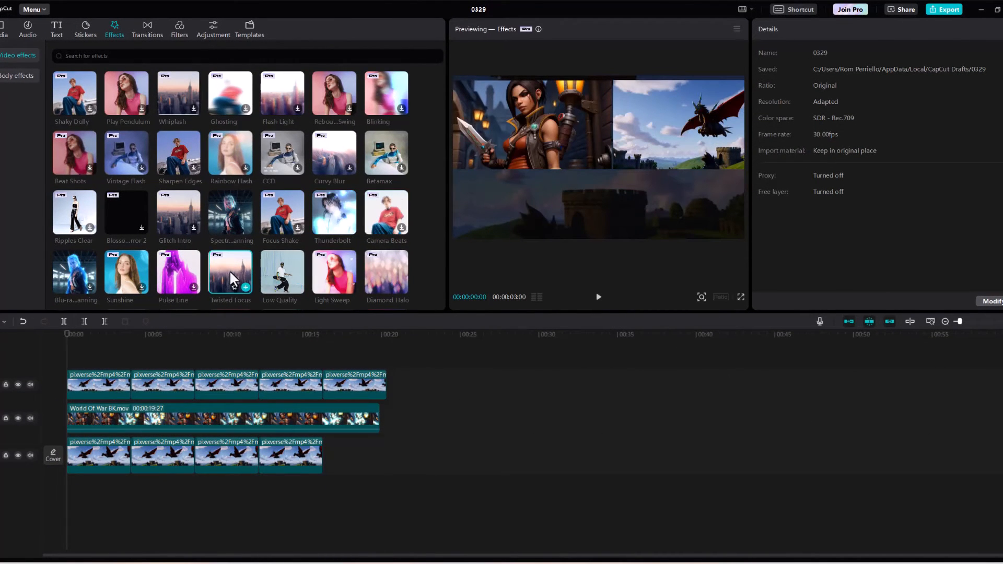
click(598, 296)
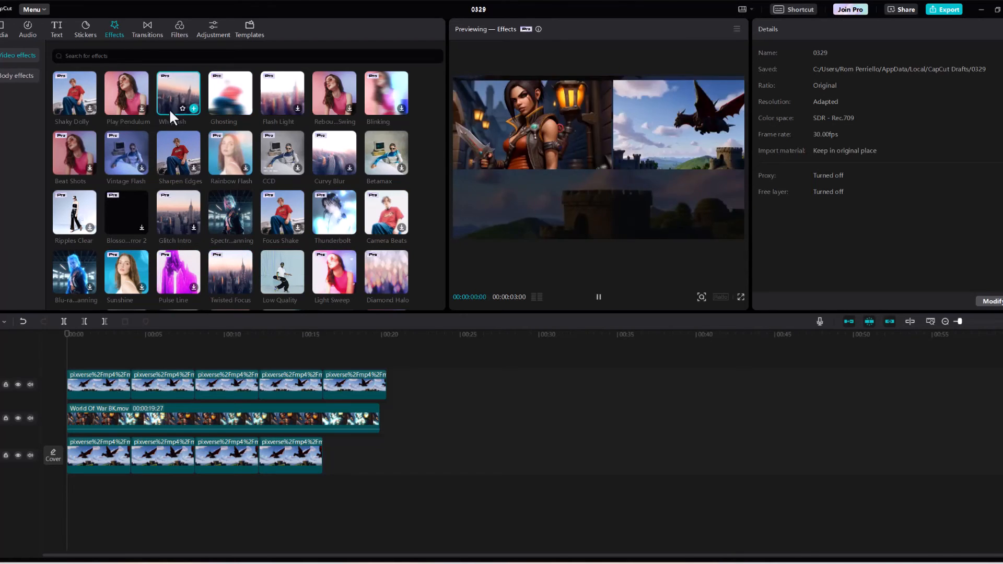
click(230, 153)
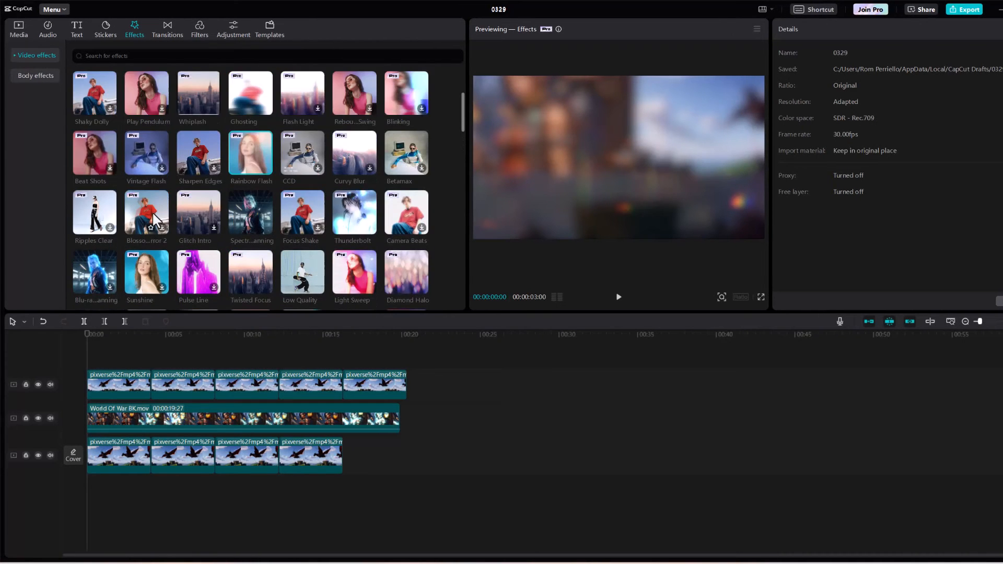
- Add the PLEASE LIKE text template to the timeline and bring up export settings
click(76, 26)
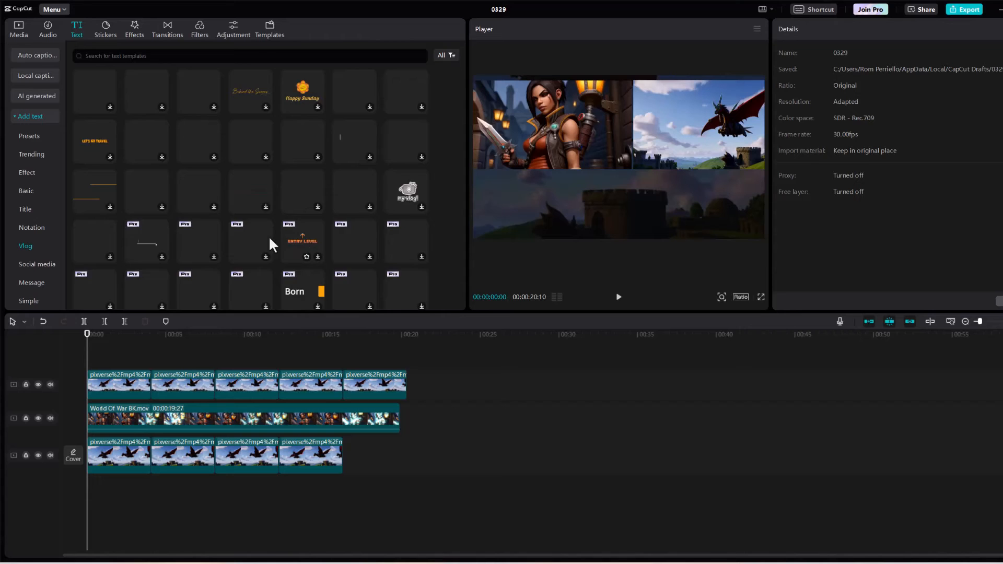
scroll(down, 3)
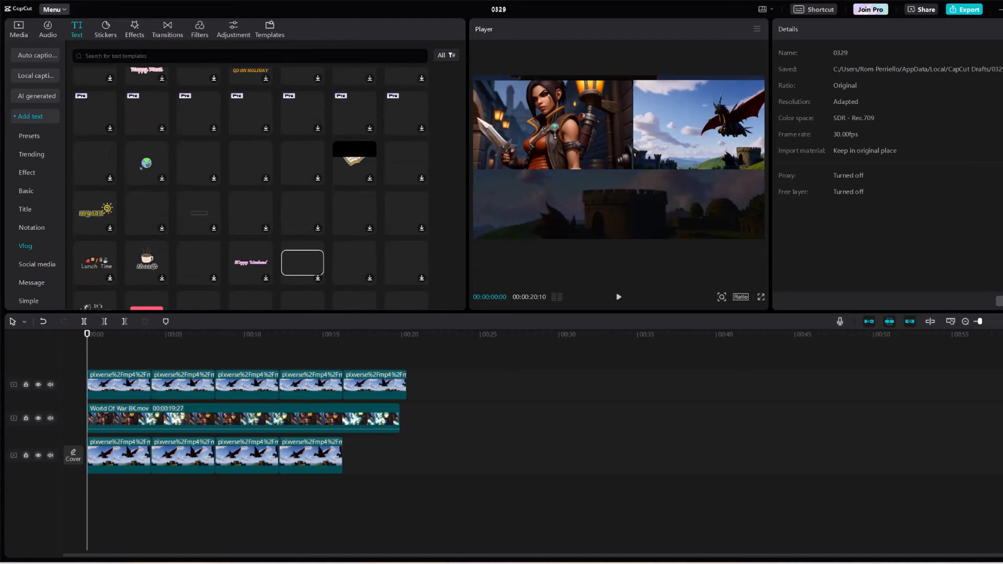
click(134, 27)
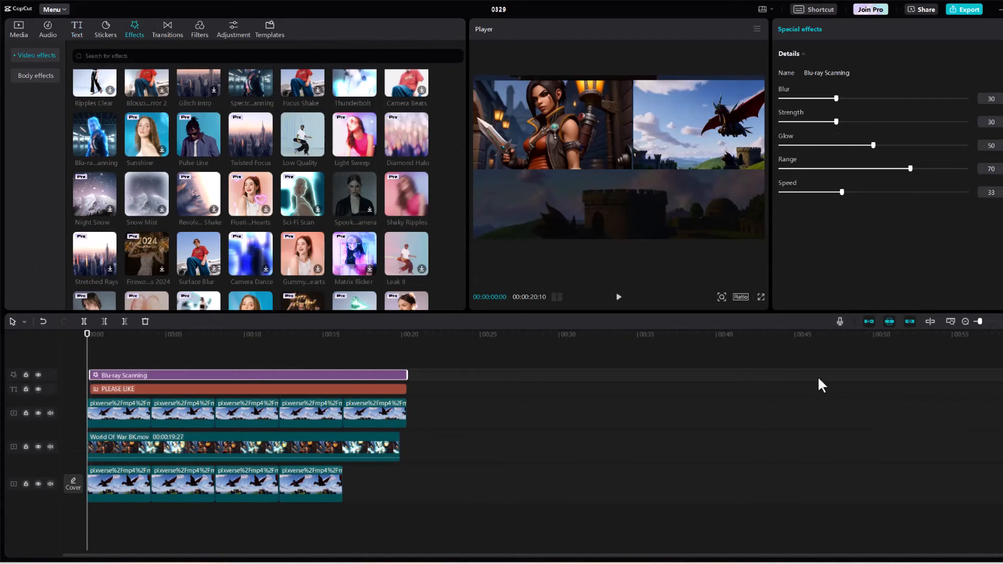
click(965, 10)
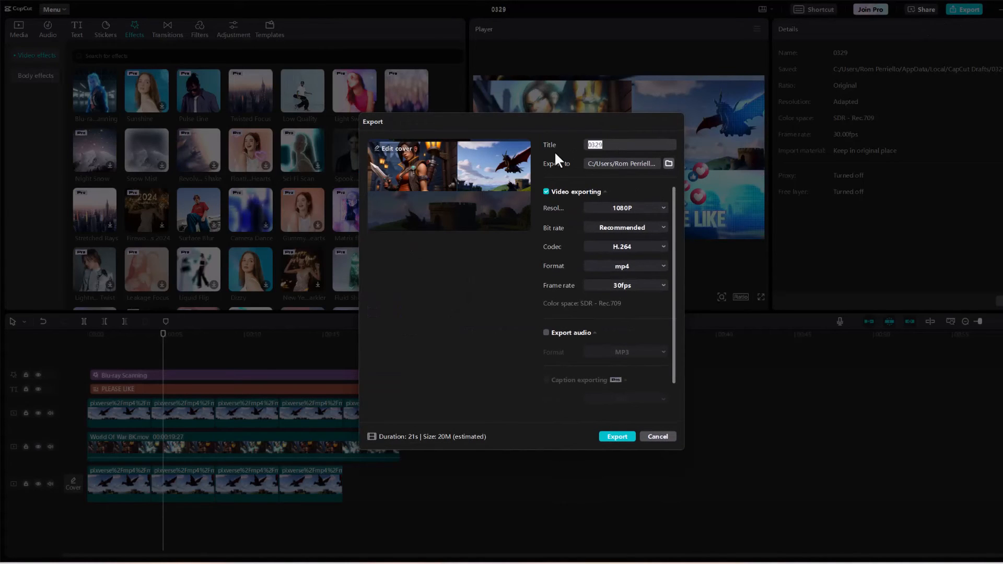
- Title the video Wow and export it as 1080P, H.264, mp4 at 30fps
text(Wow)
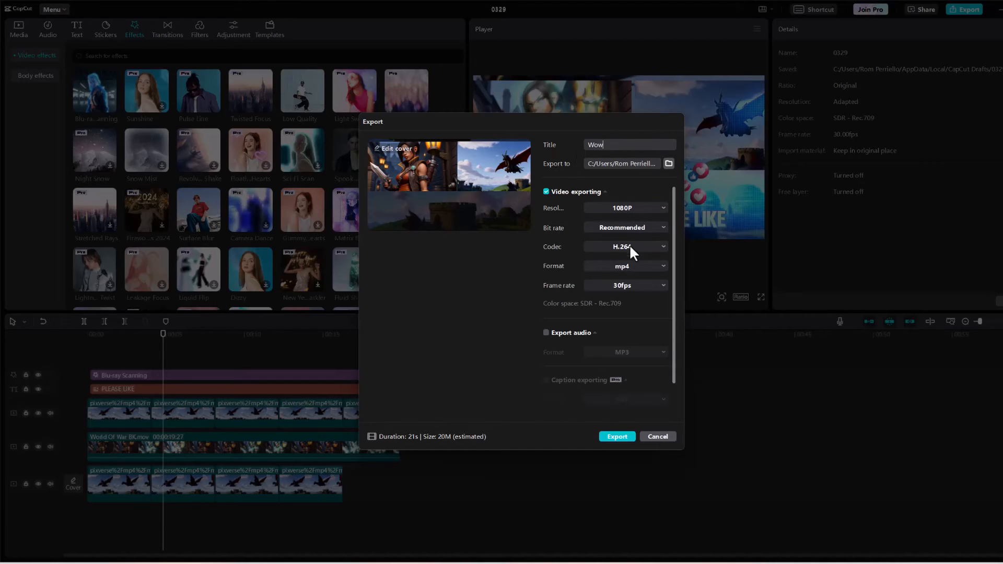
mouse_move(629, 243)
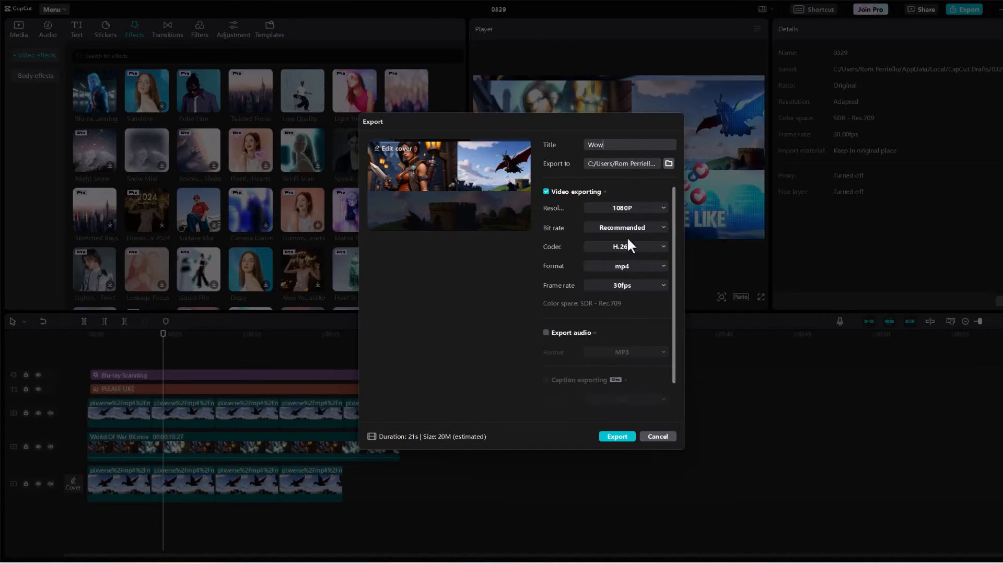
mouse_move(599, 349)
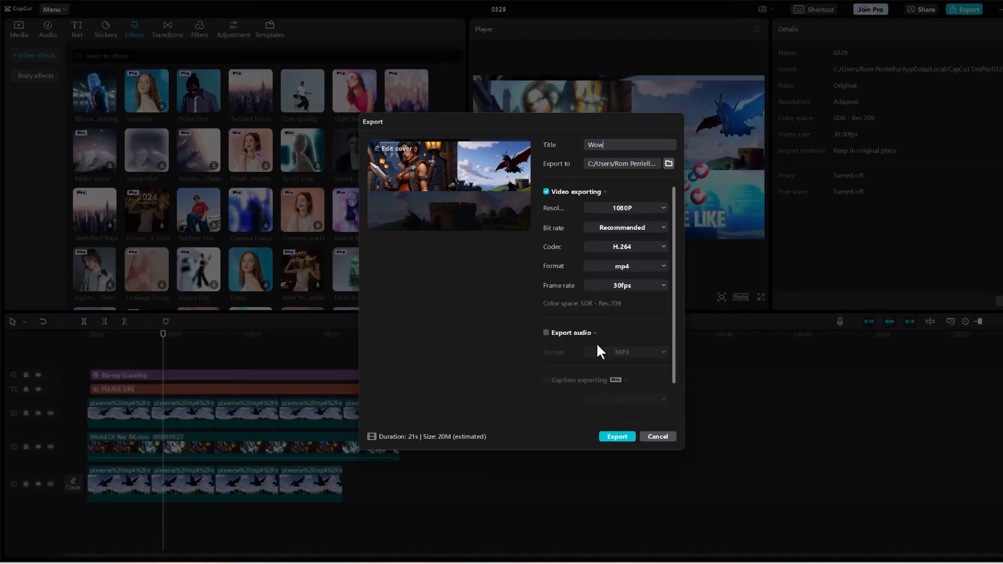
click(617, 436)
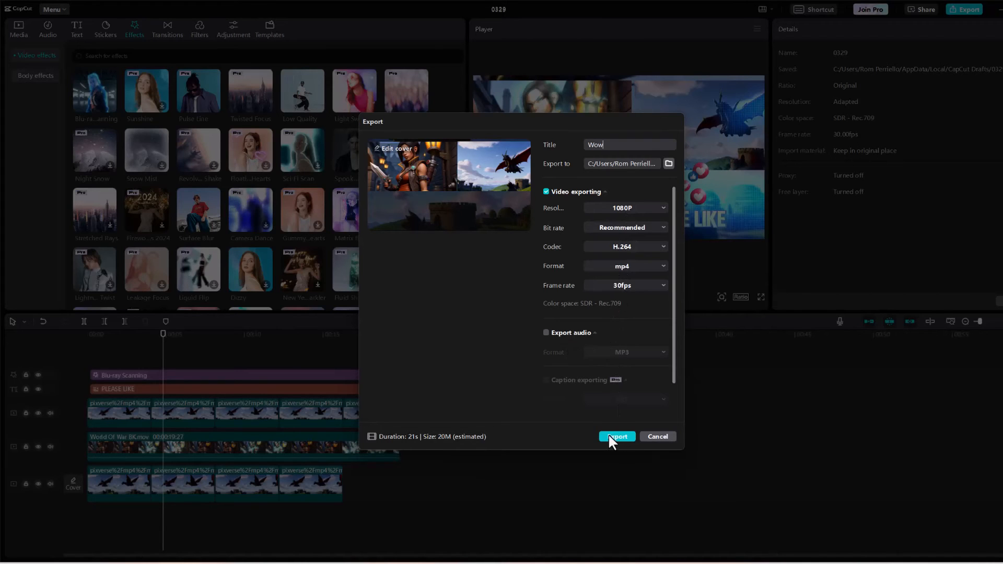
click(617, 436)
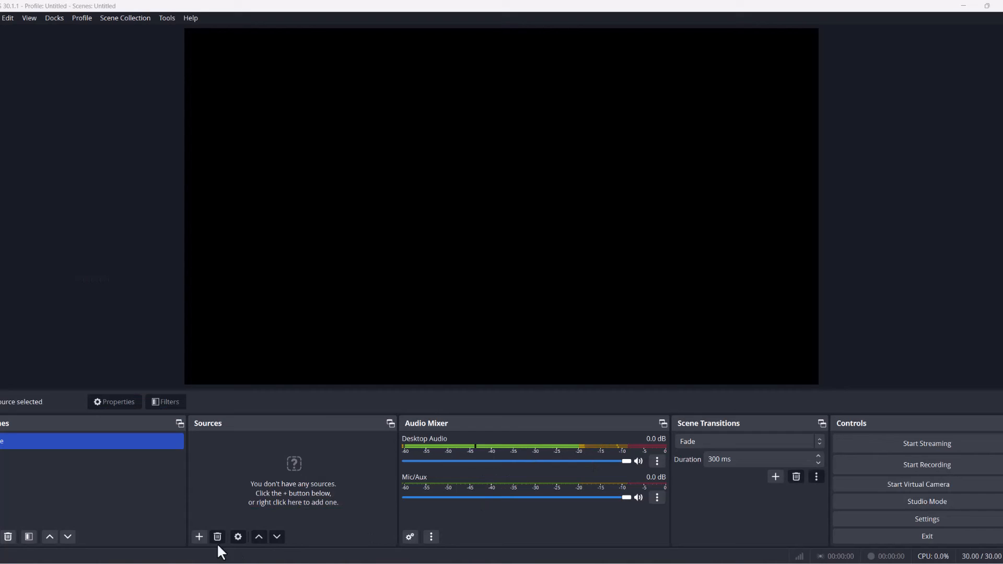
- Add Wow.mp4 to the OBS scene as a looping Media Source
click(199, 537)
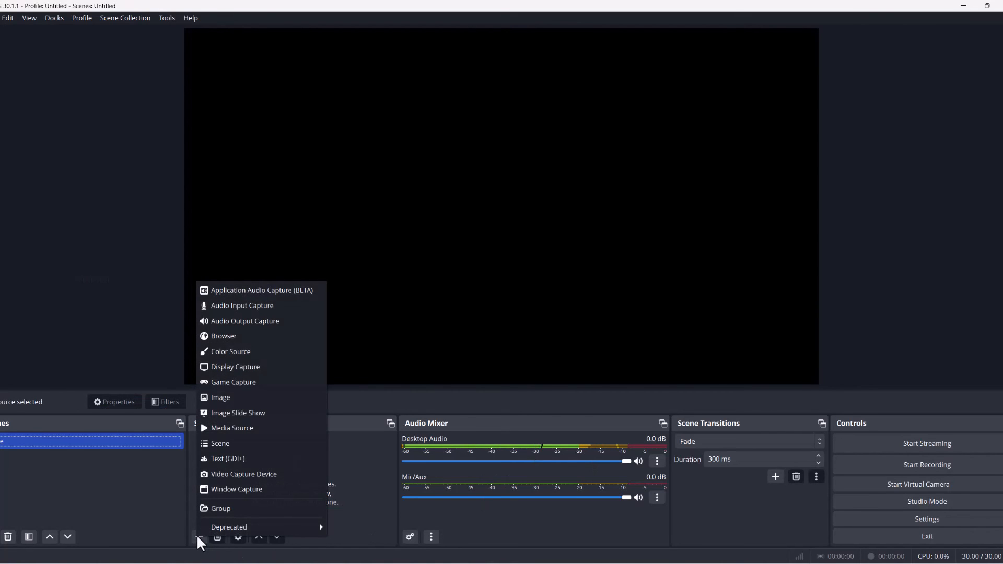
mouse_move(239, 443)
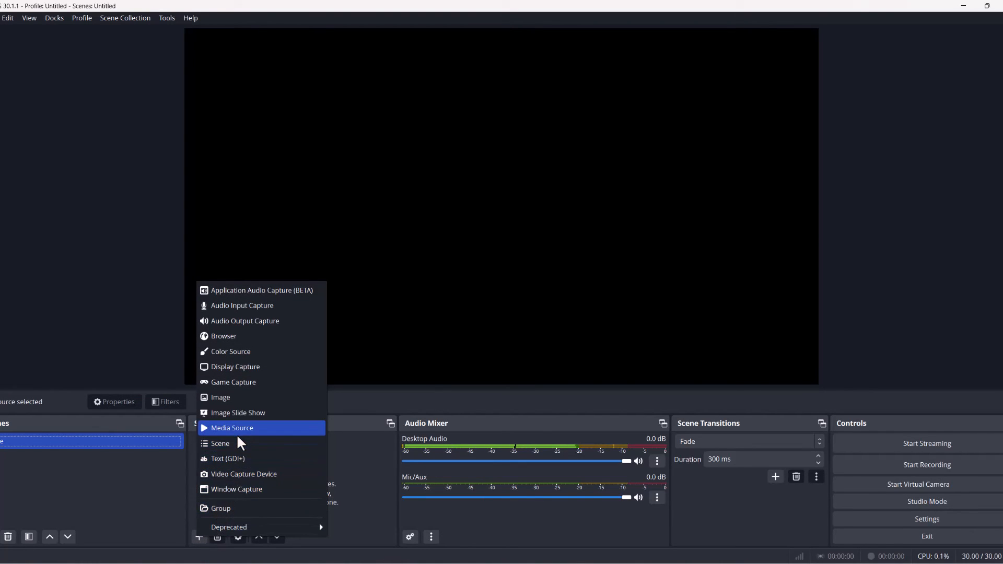
click(231, 428)
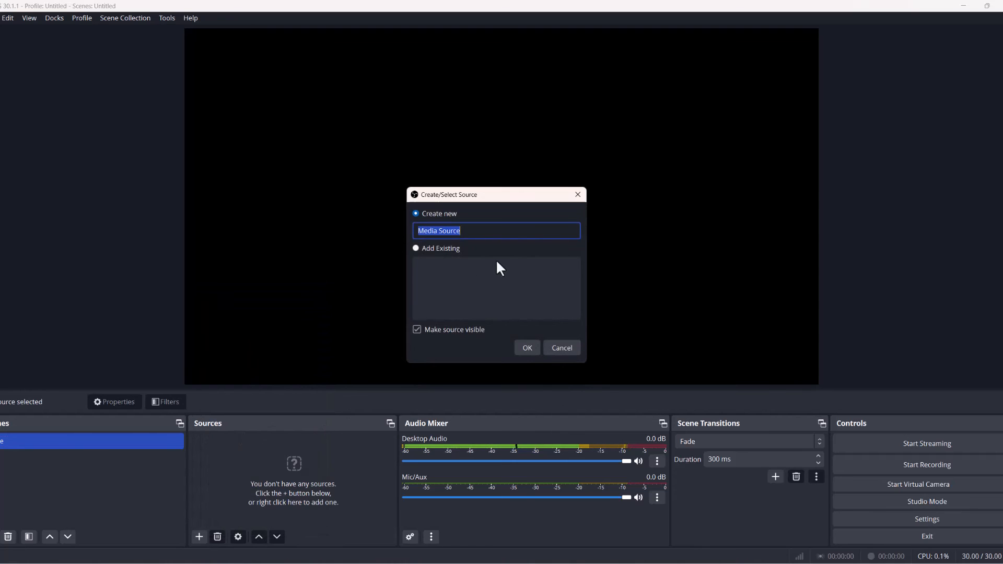
click(528, 347)
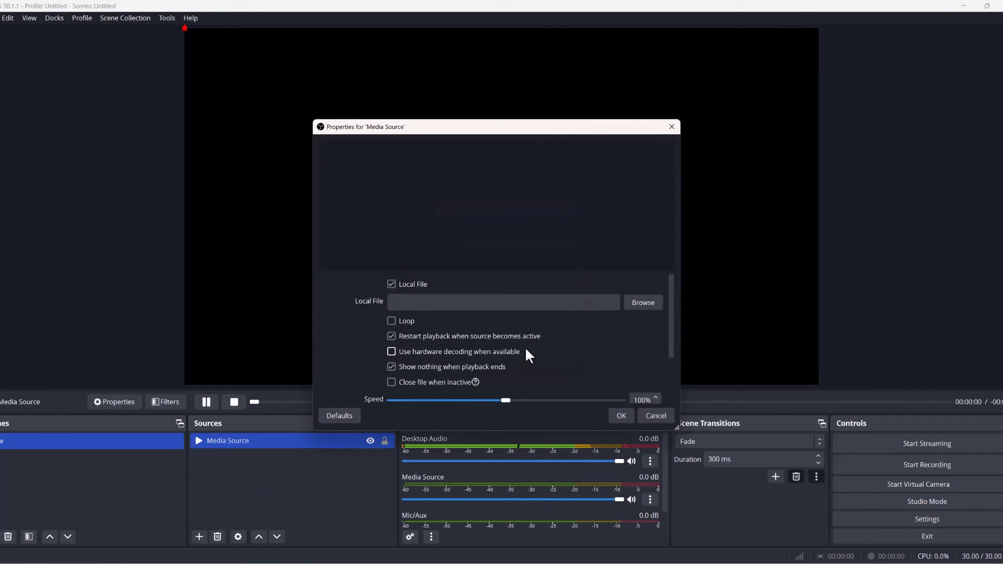
click(643, 302)
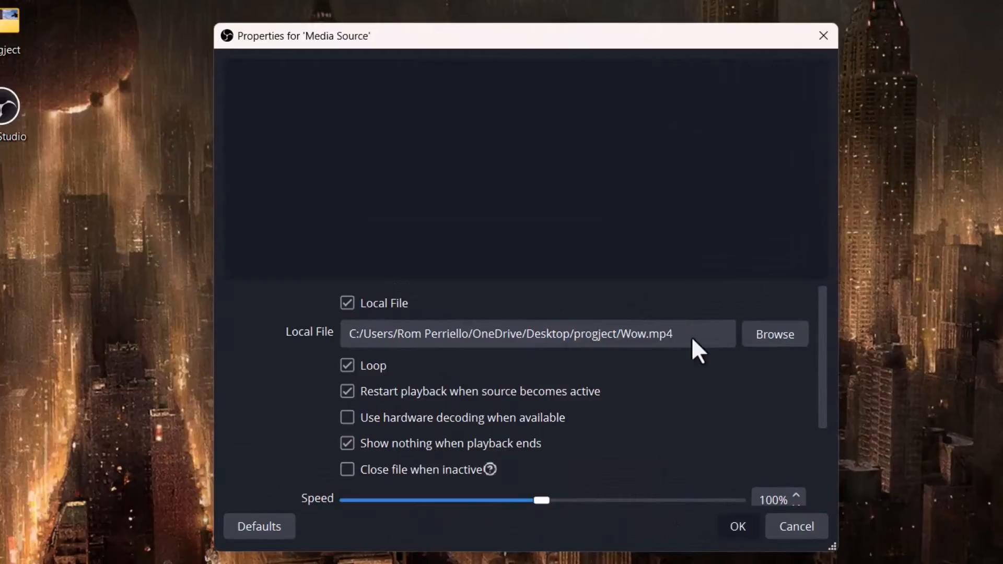
click(738, 526)
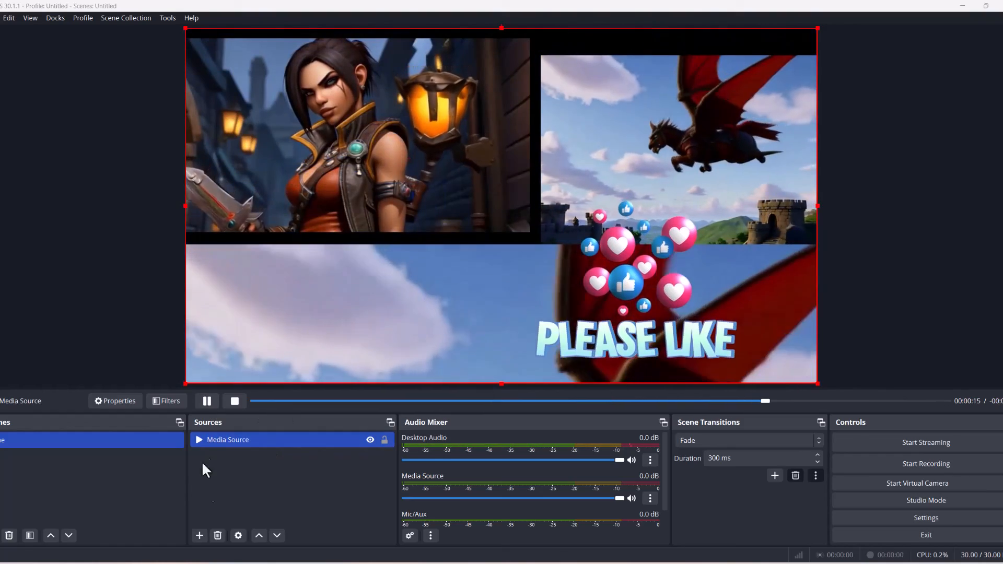
- Add a Video Capture Device source for the webcam
click(200, 535)
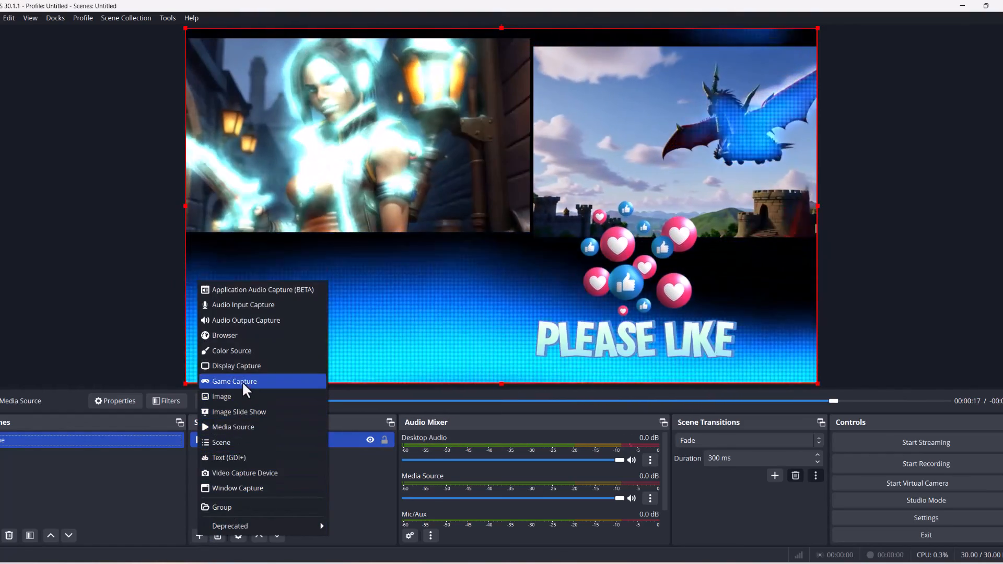
mouse_move(255, 350)
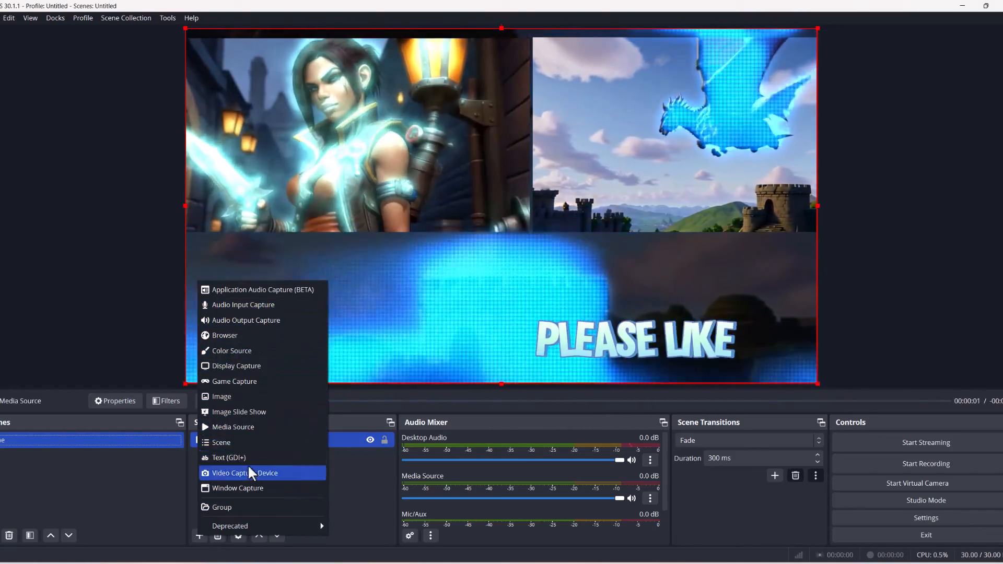
click(245, 473)
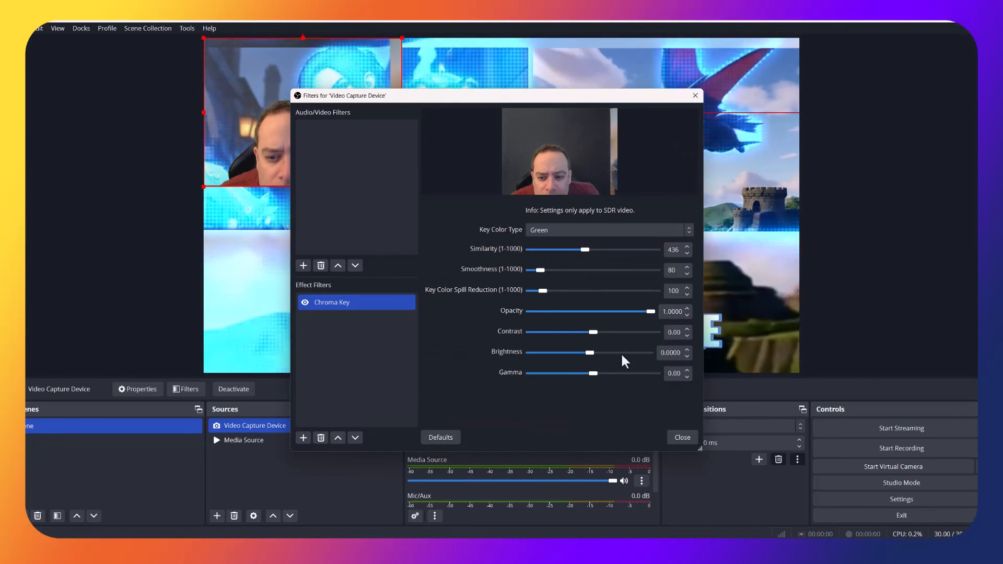
- Close the Chroma Key filter dialog and select the webcam in the preview
click(683, 438)
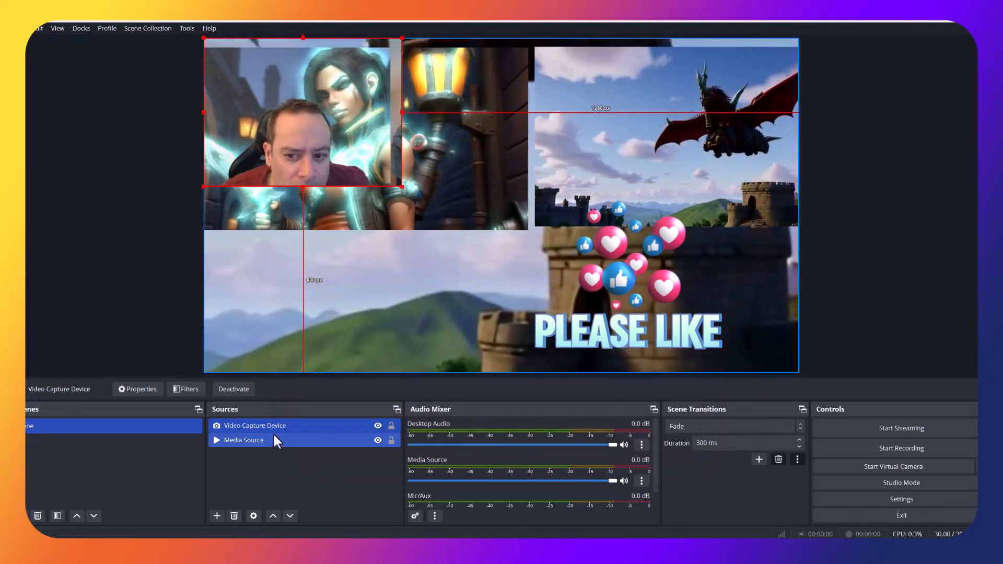
click(254, 425)
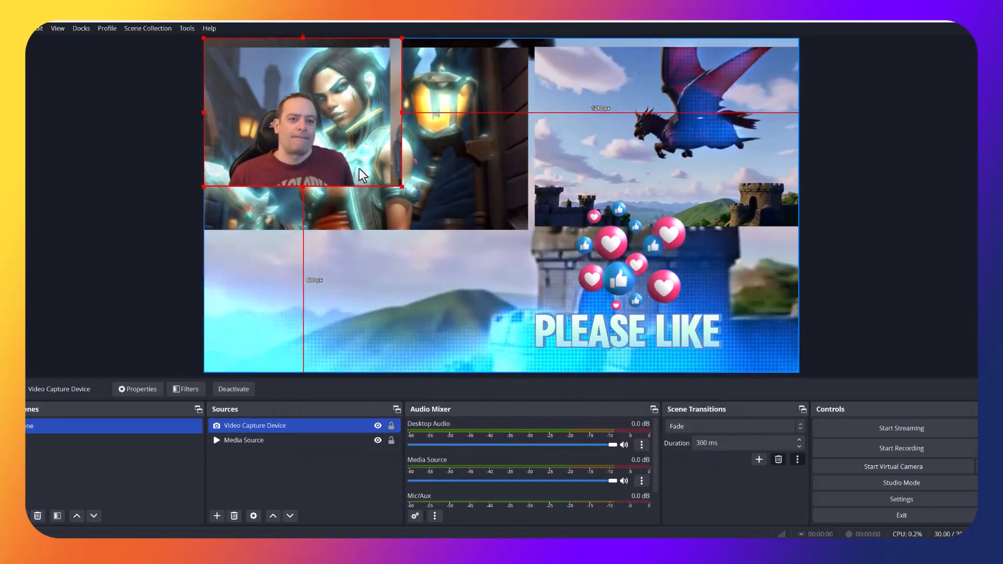